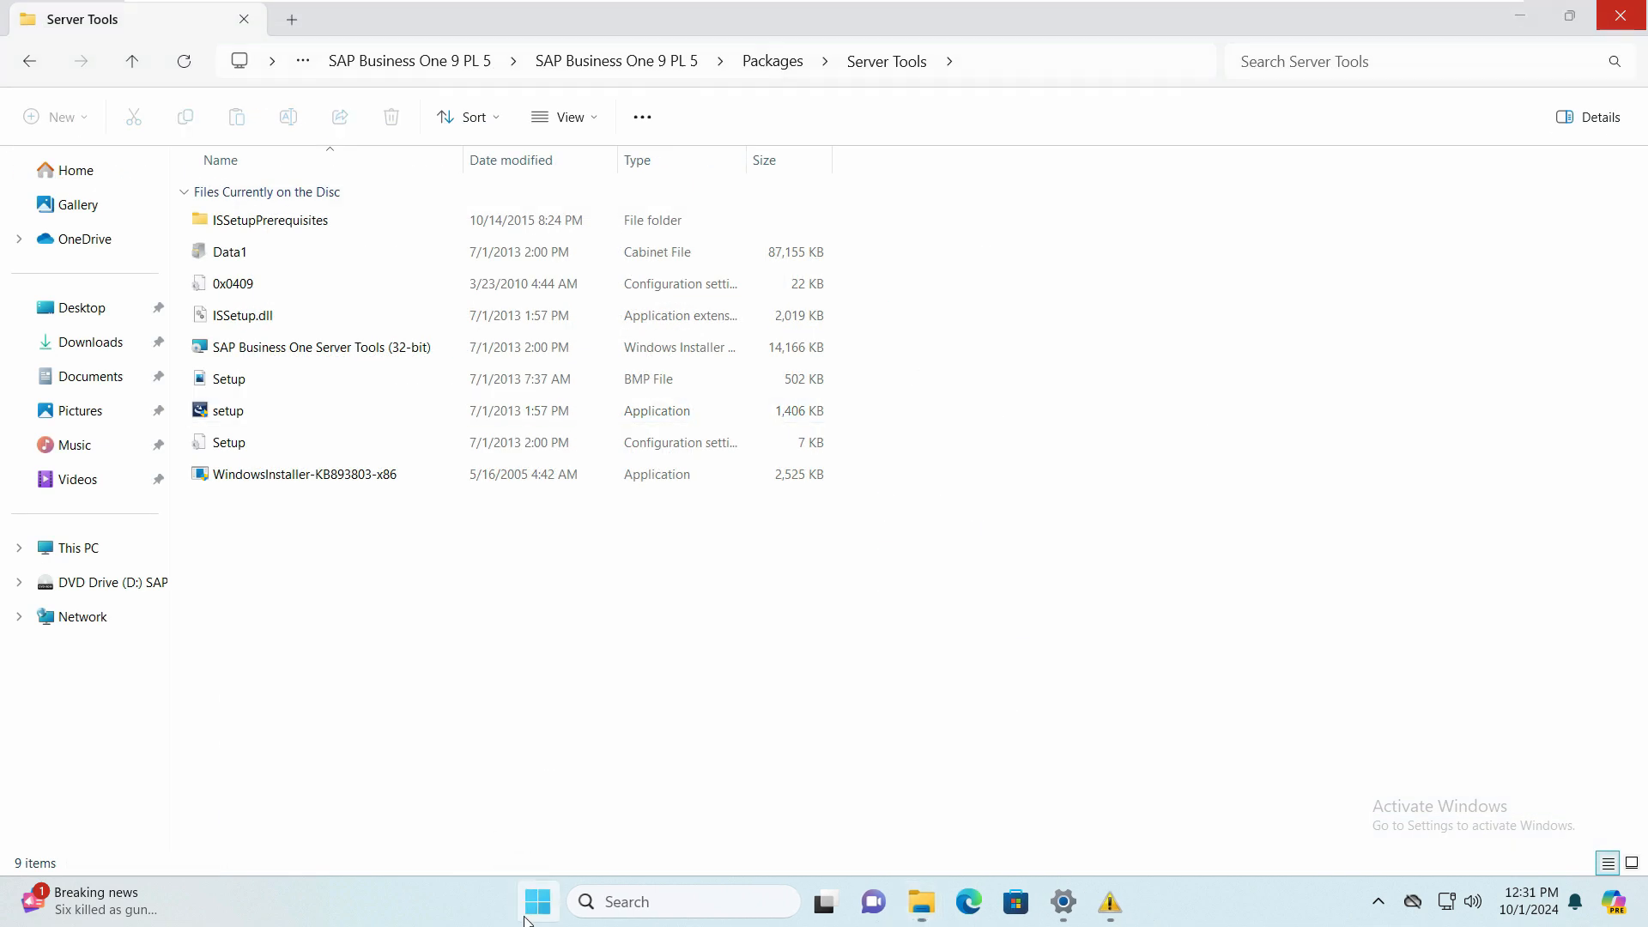
Bring up Control Panel at its category home from the Start menu.
left_click(538, 901)
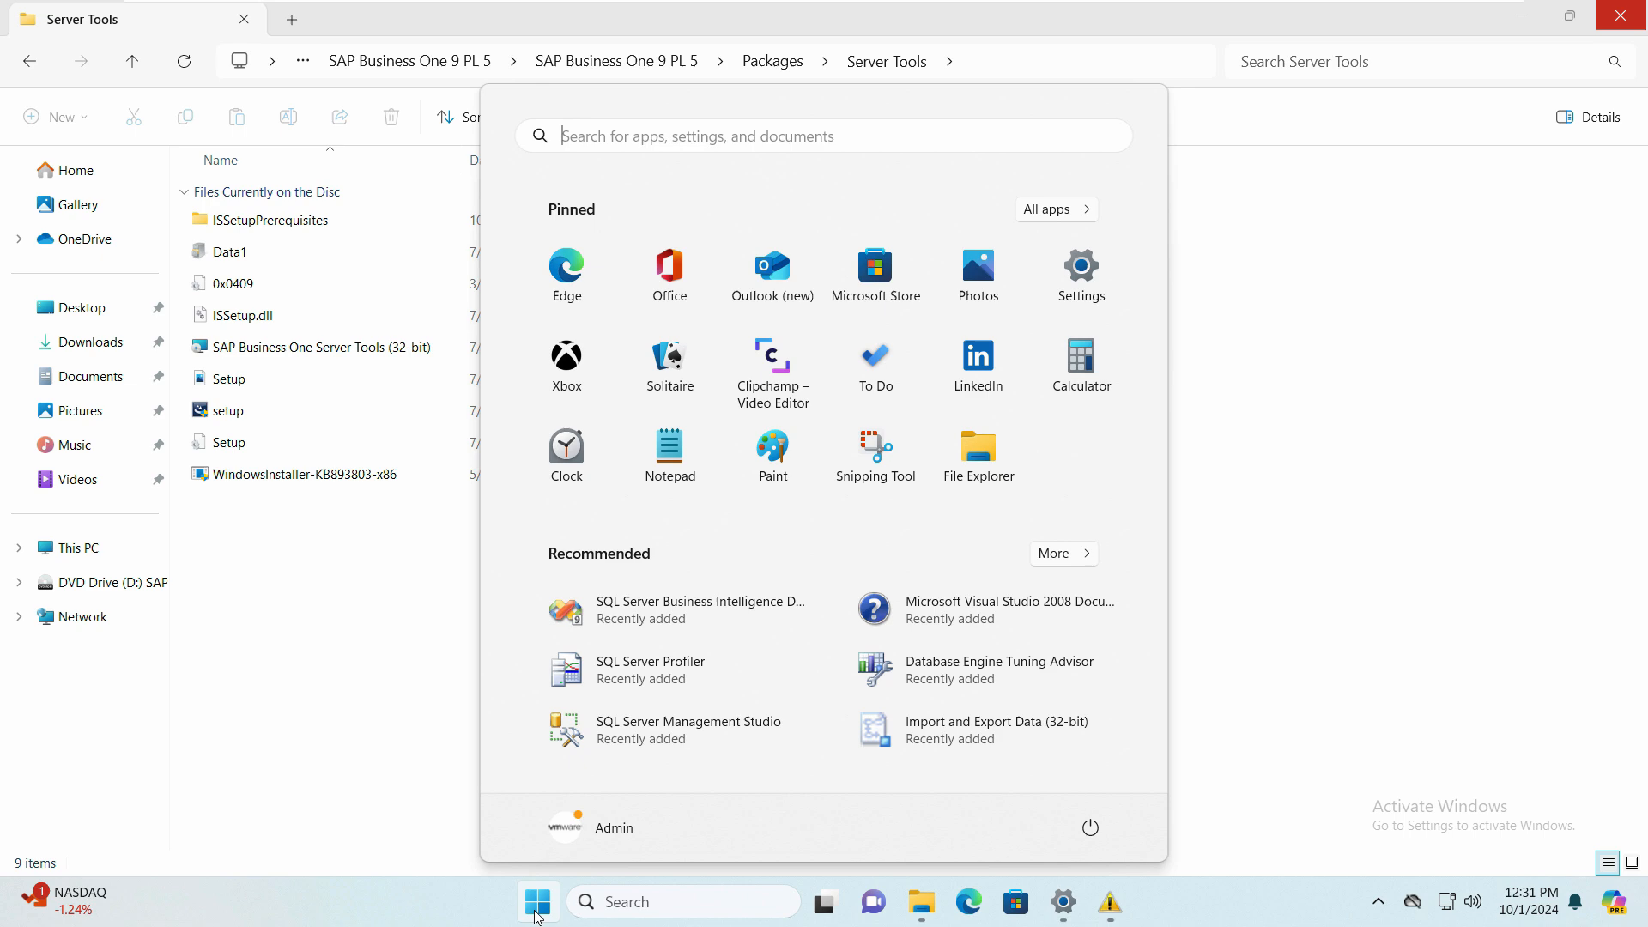
left_click(537, 901)
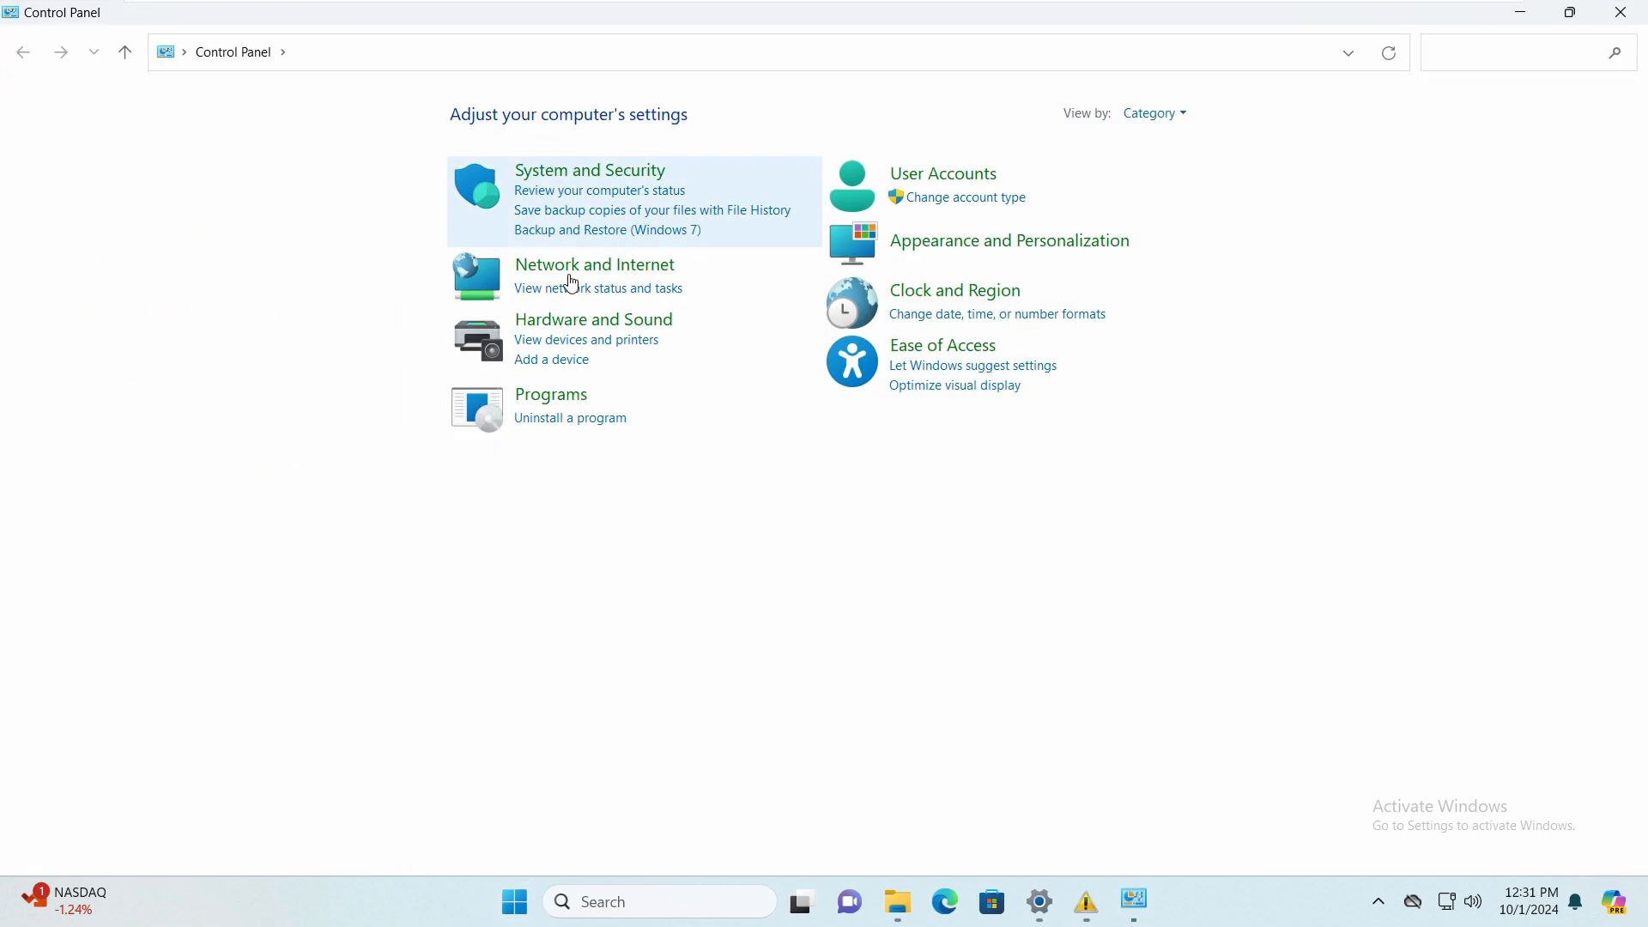
Show the Programs and Features list and browse the installed SQL Server entries.
left_click(570, 417)
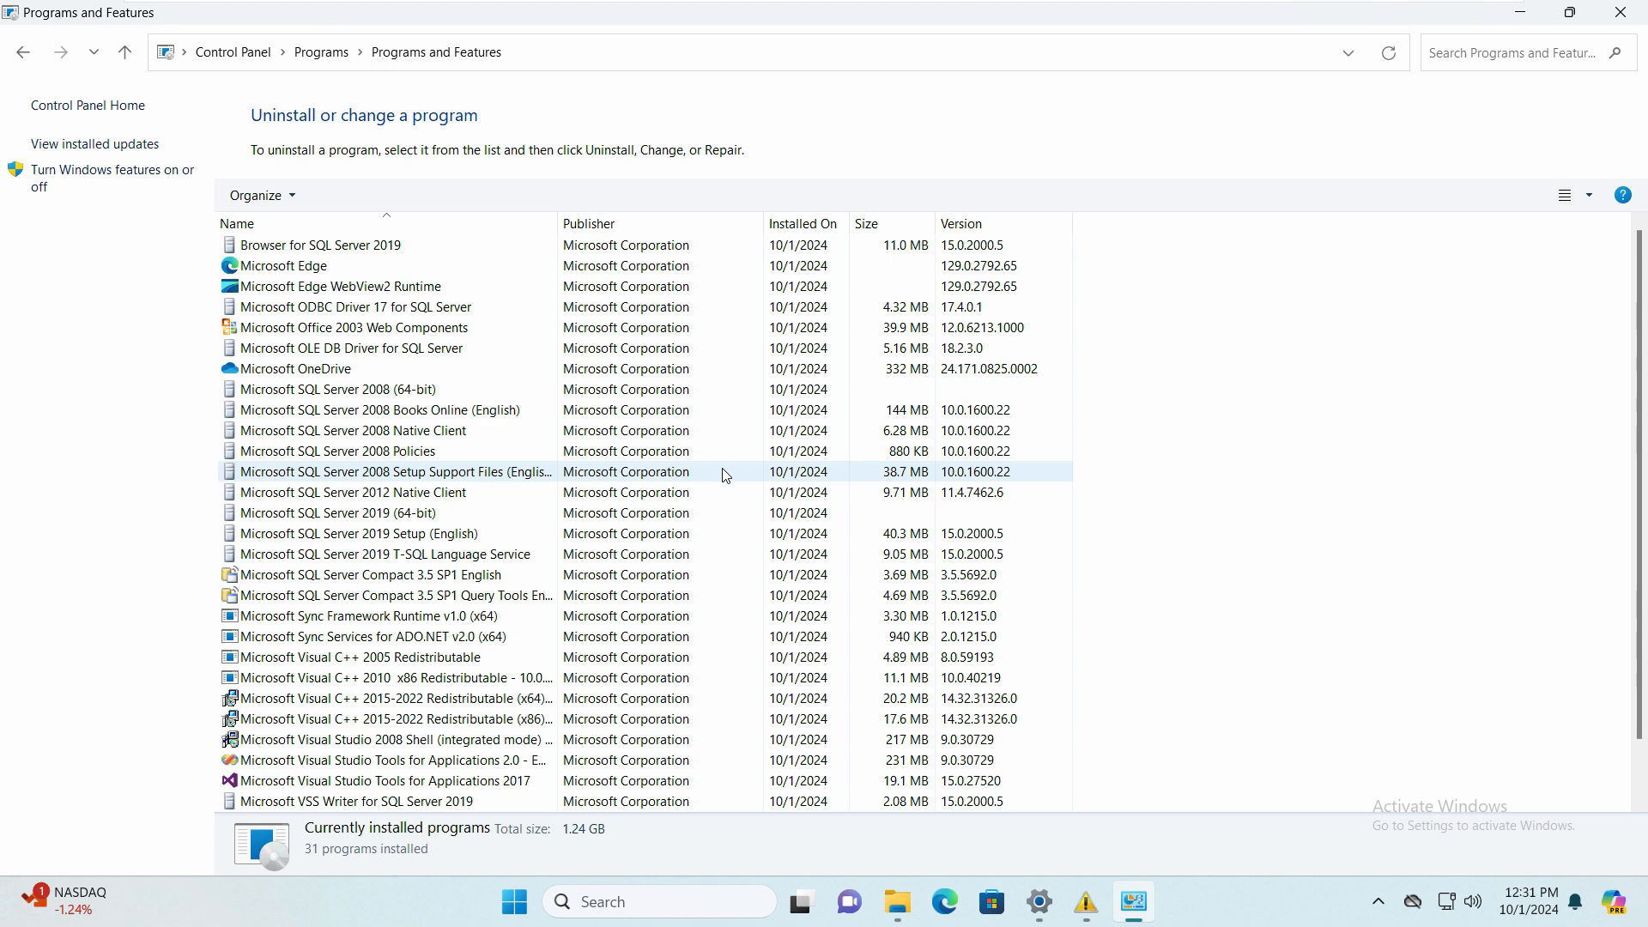
scroll("down", 3)
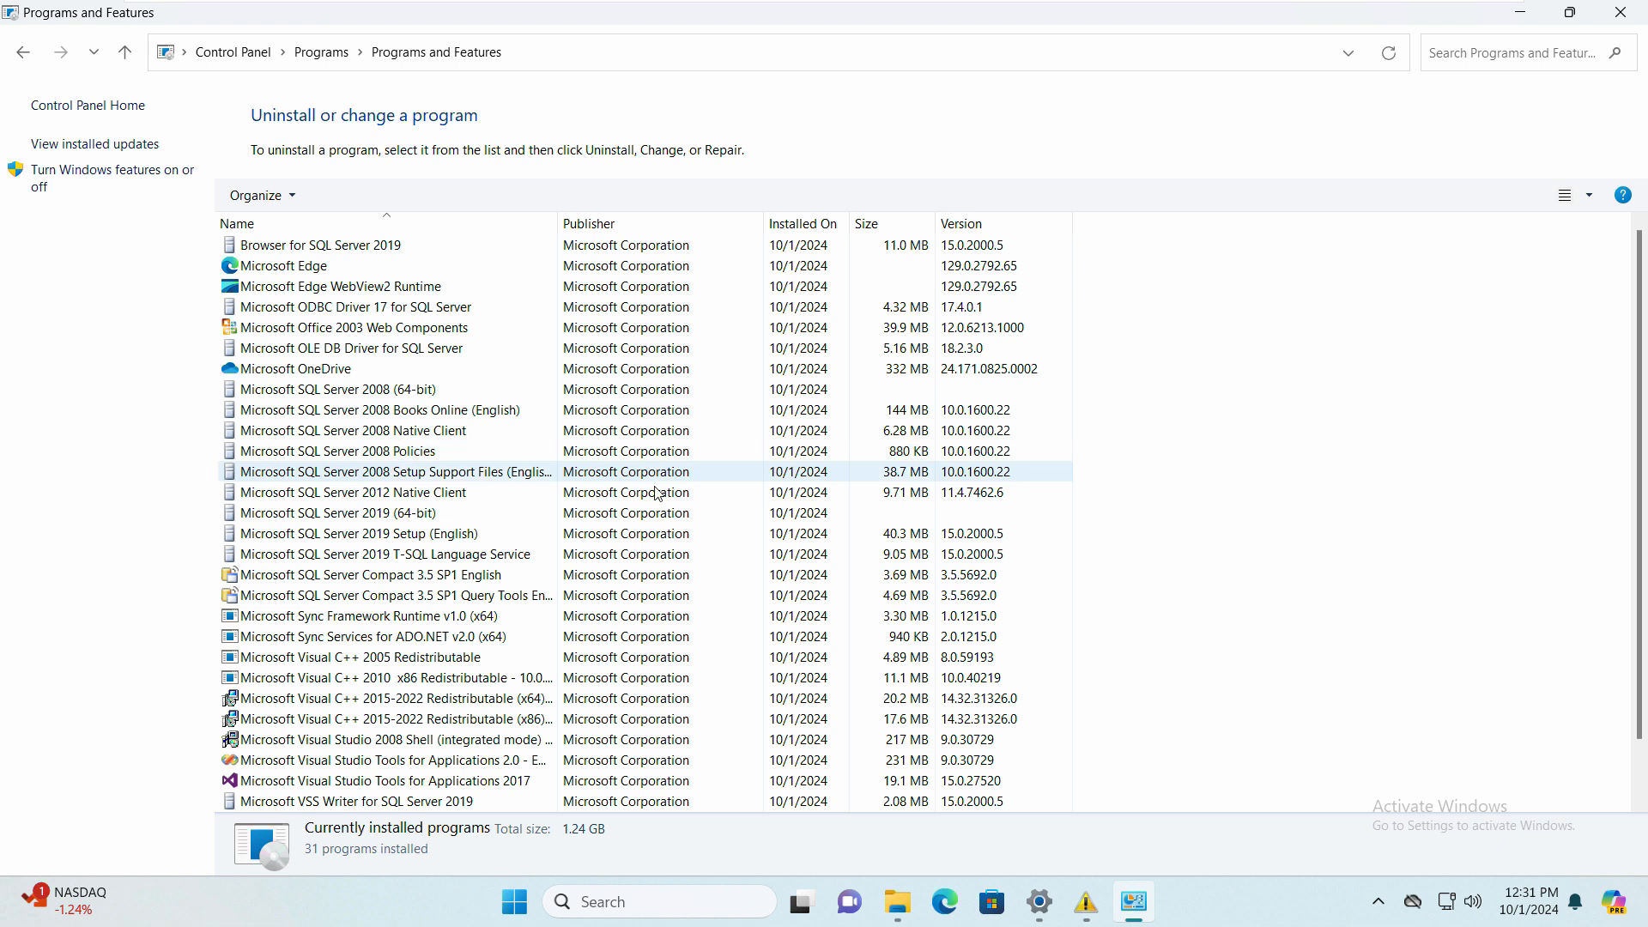
left_click(302, 513)
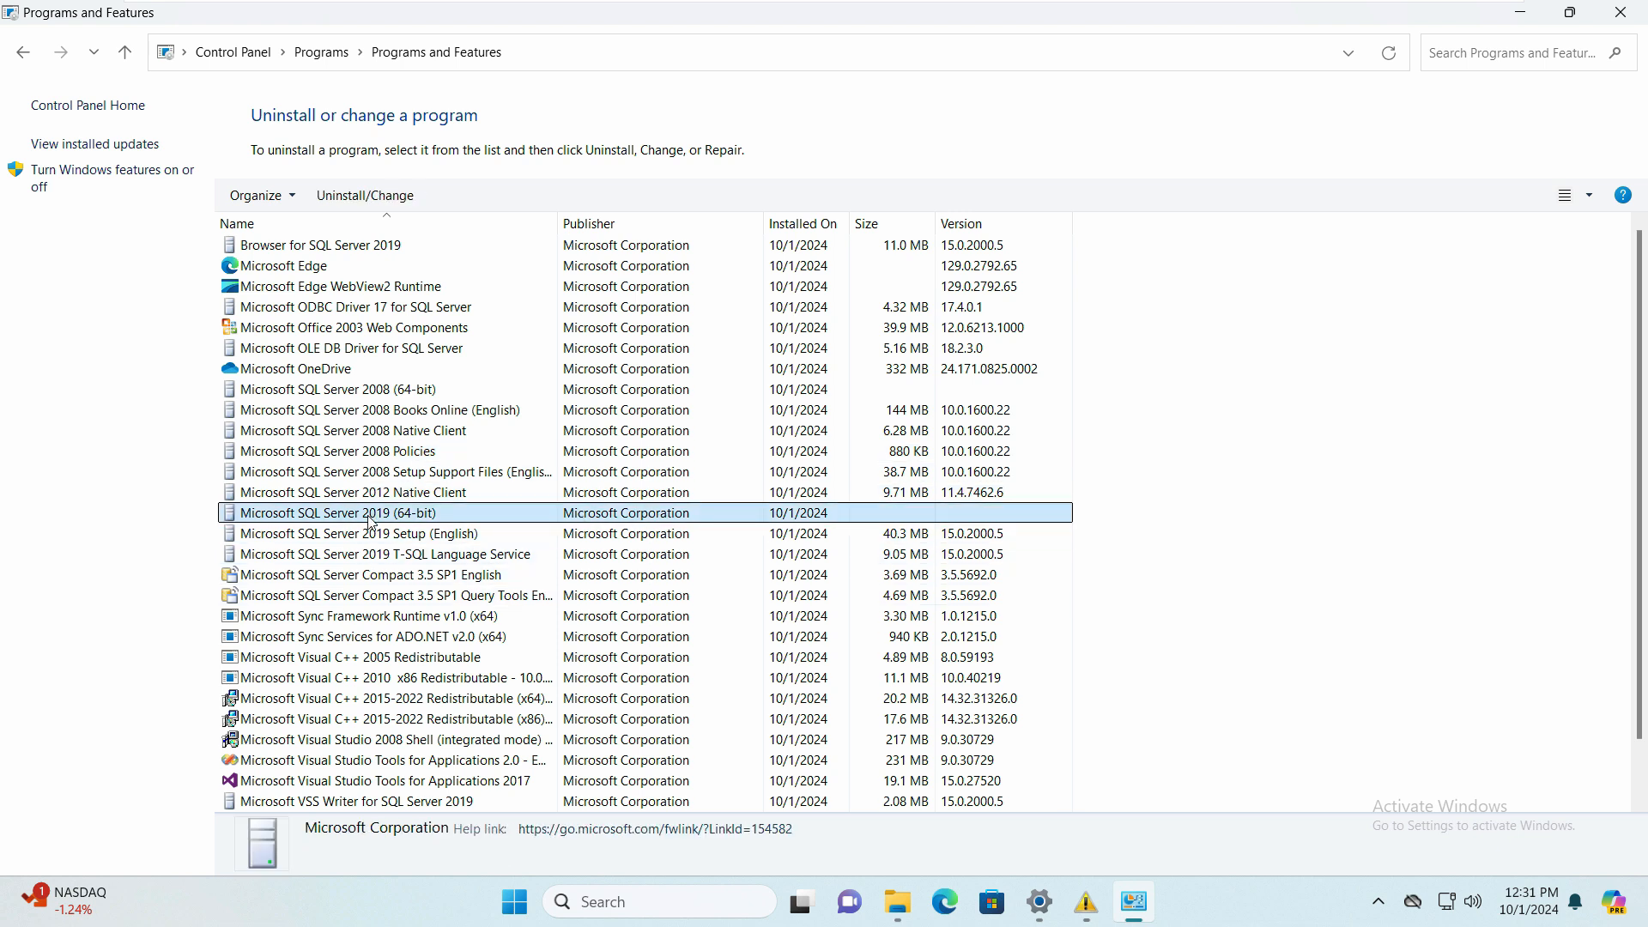
left_click(372, 573)
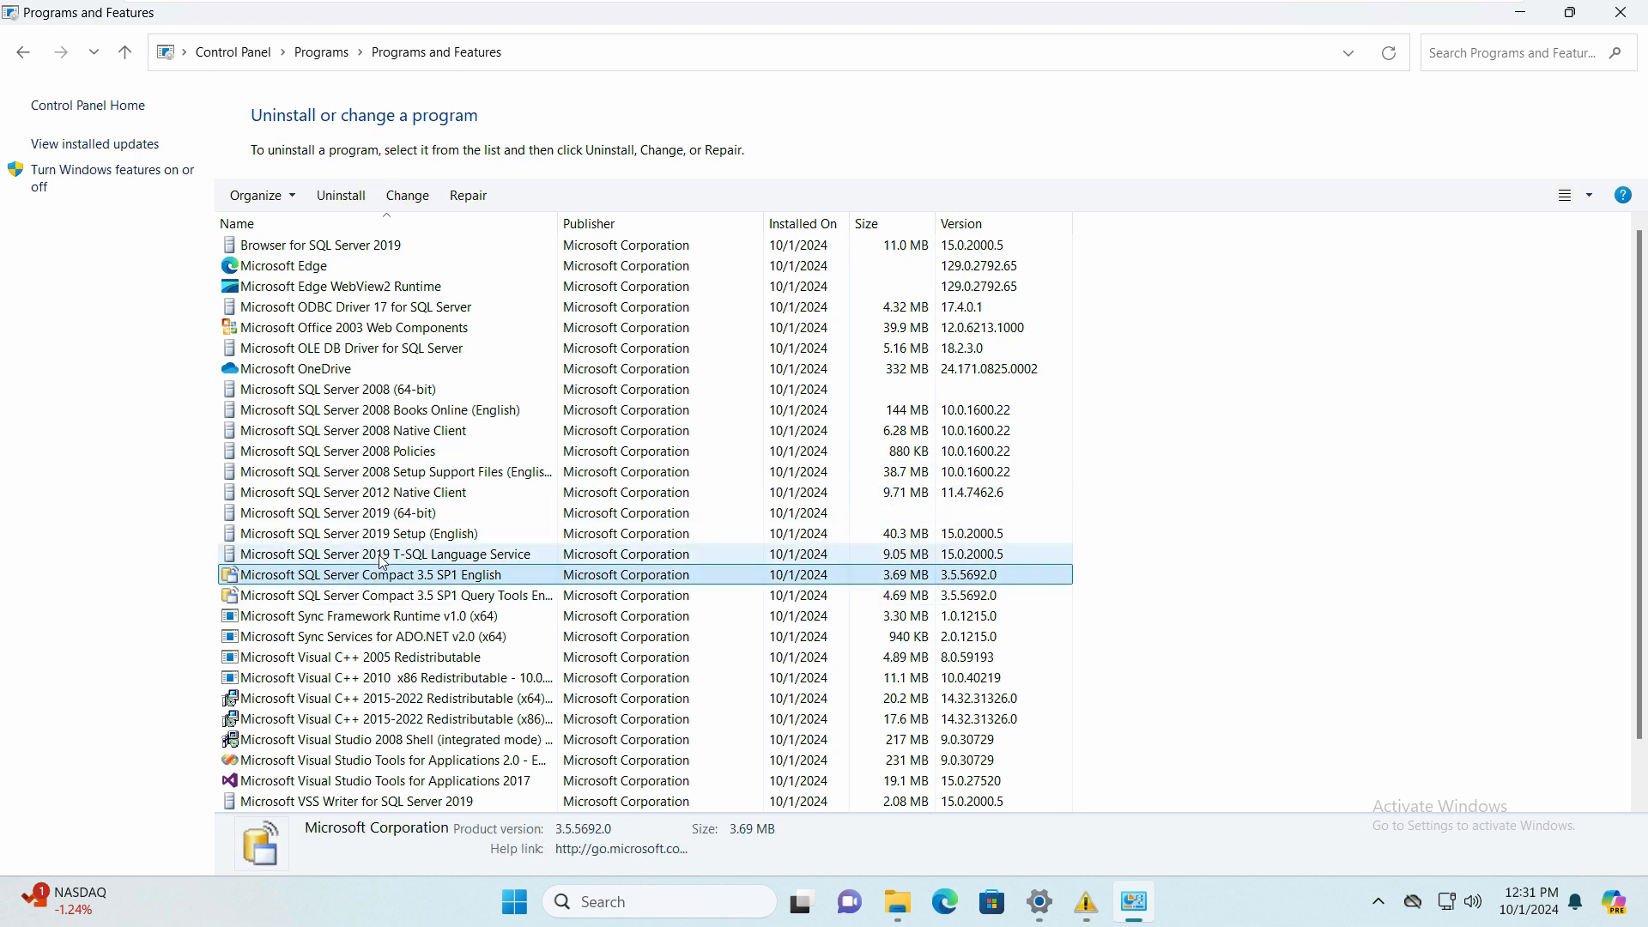
left_click(385, 553)
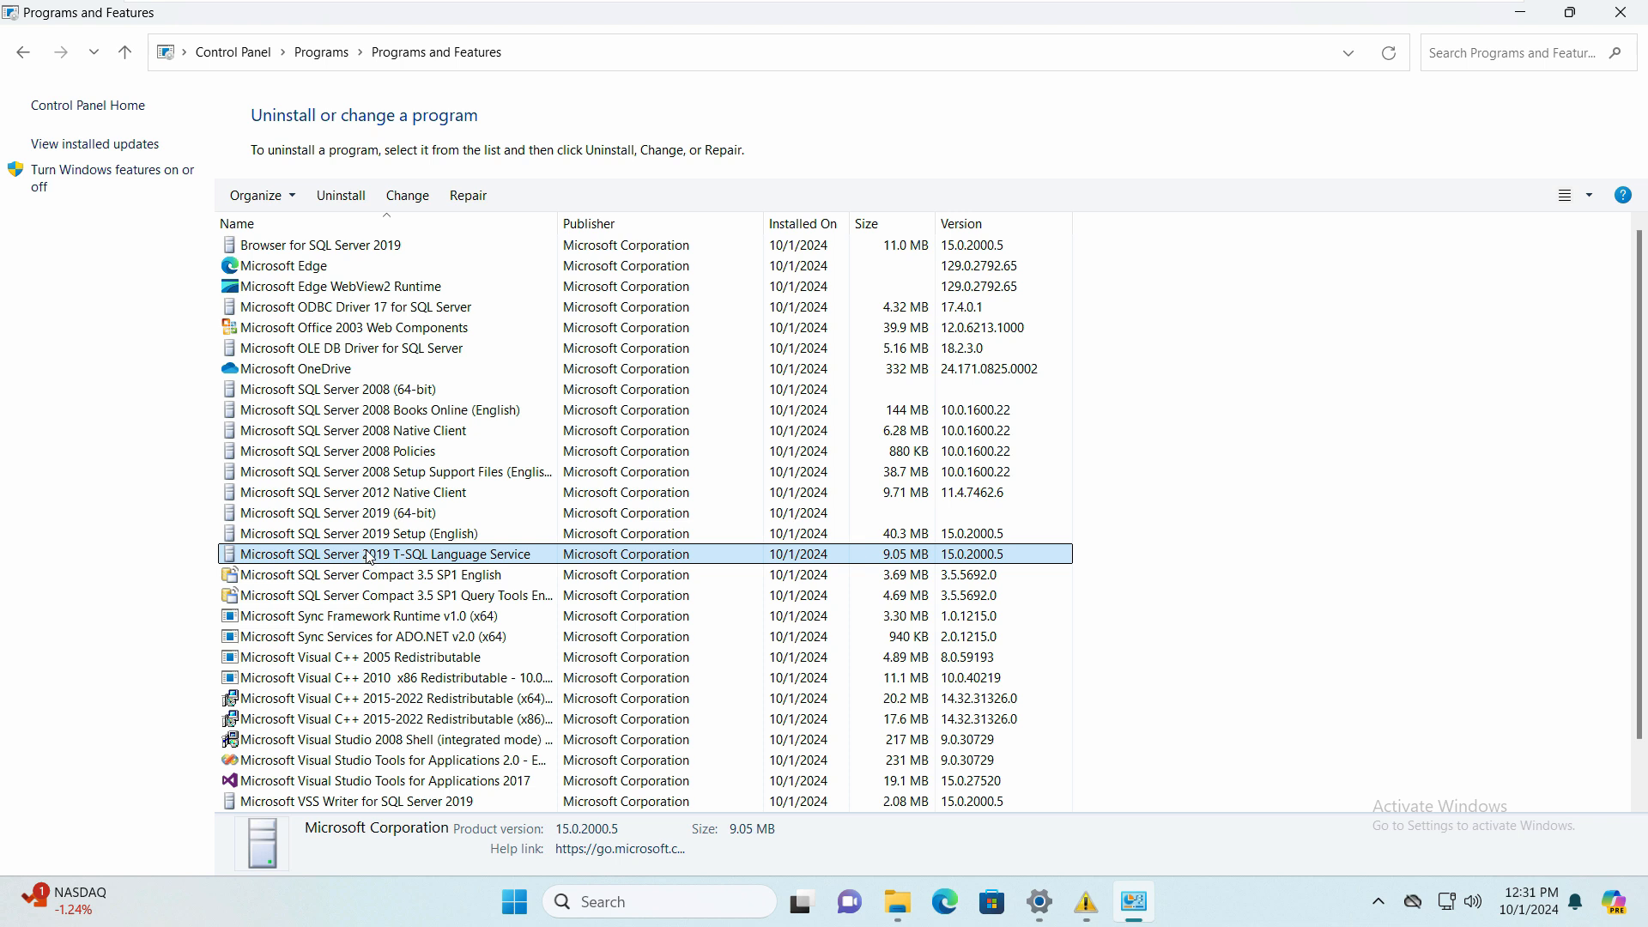
Settle on Microsoft SQL Server 2019 (64-bit) as the entry to remove.
left_click(302, 511)
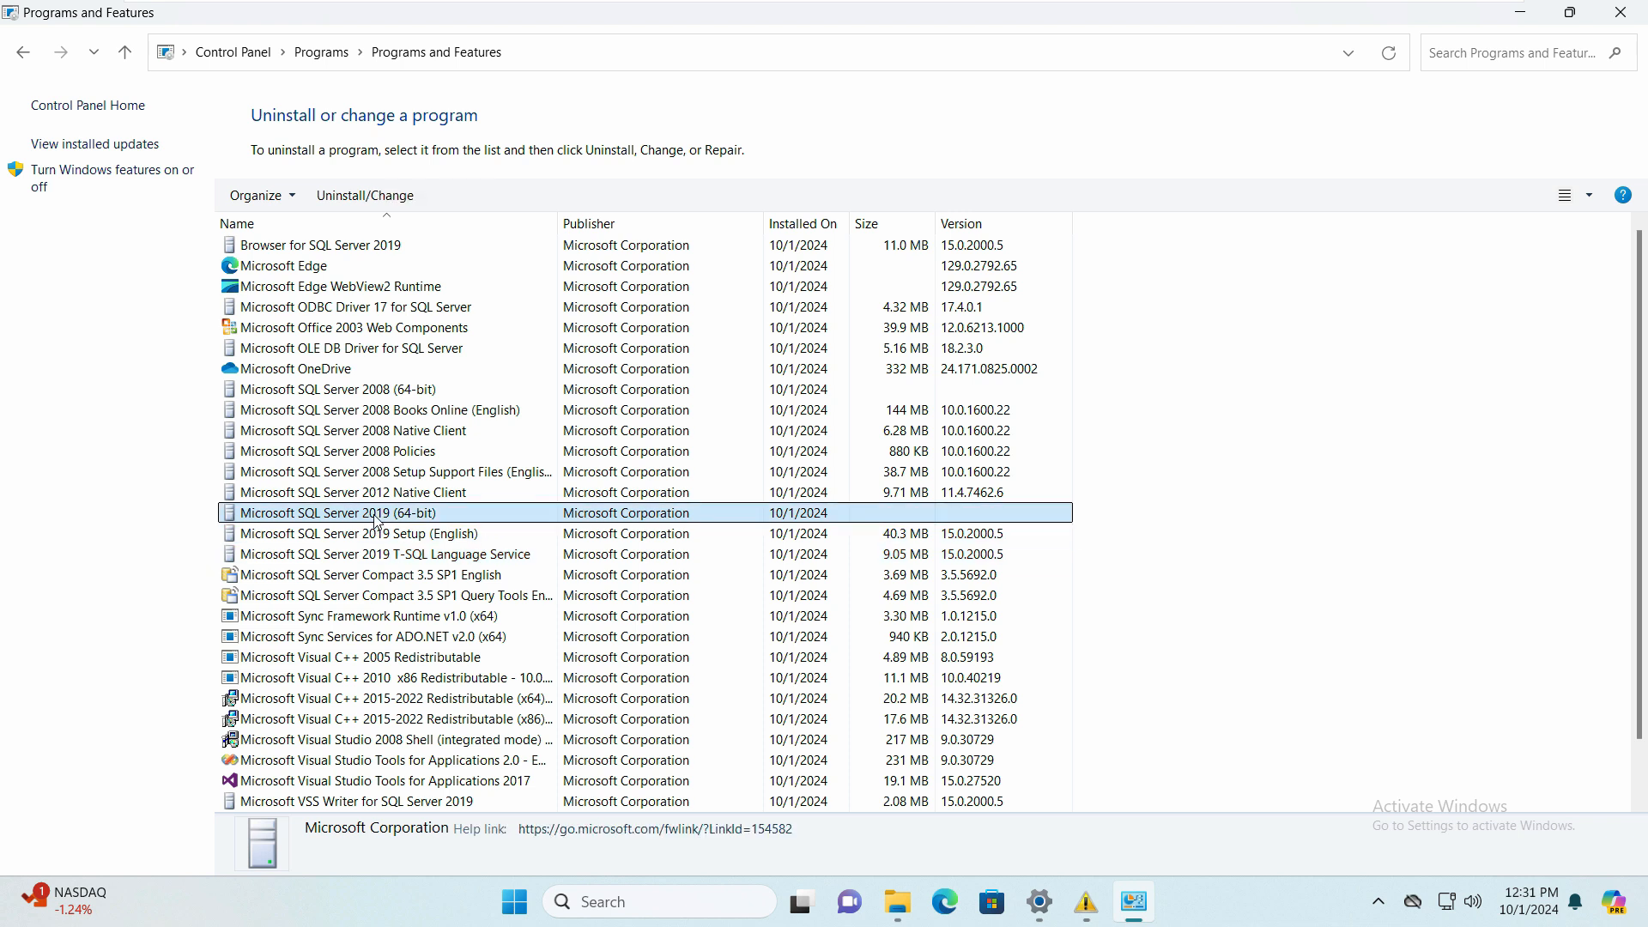
mouse_move(388, 529)
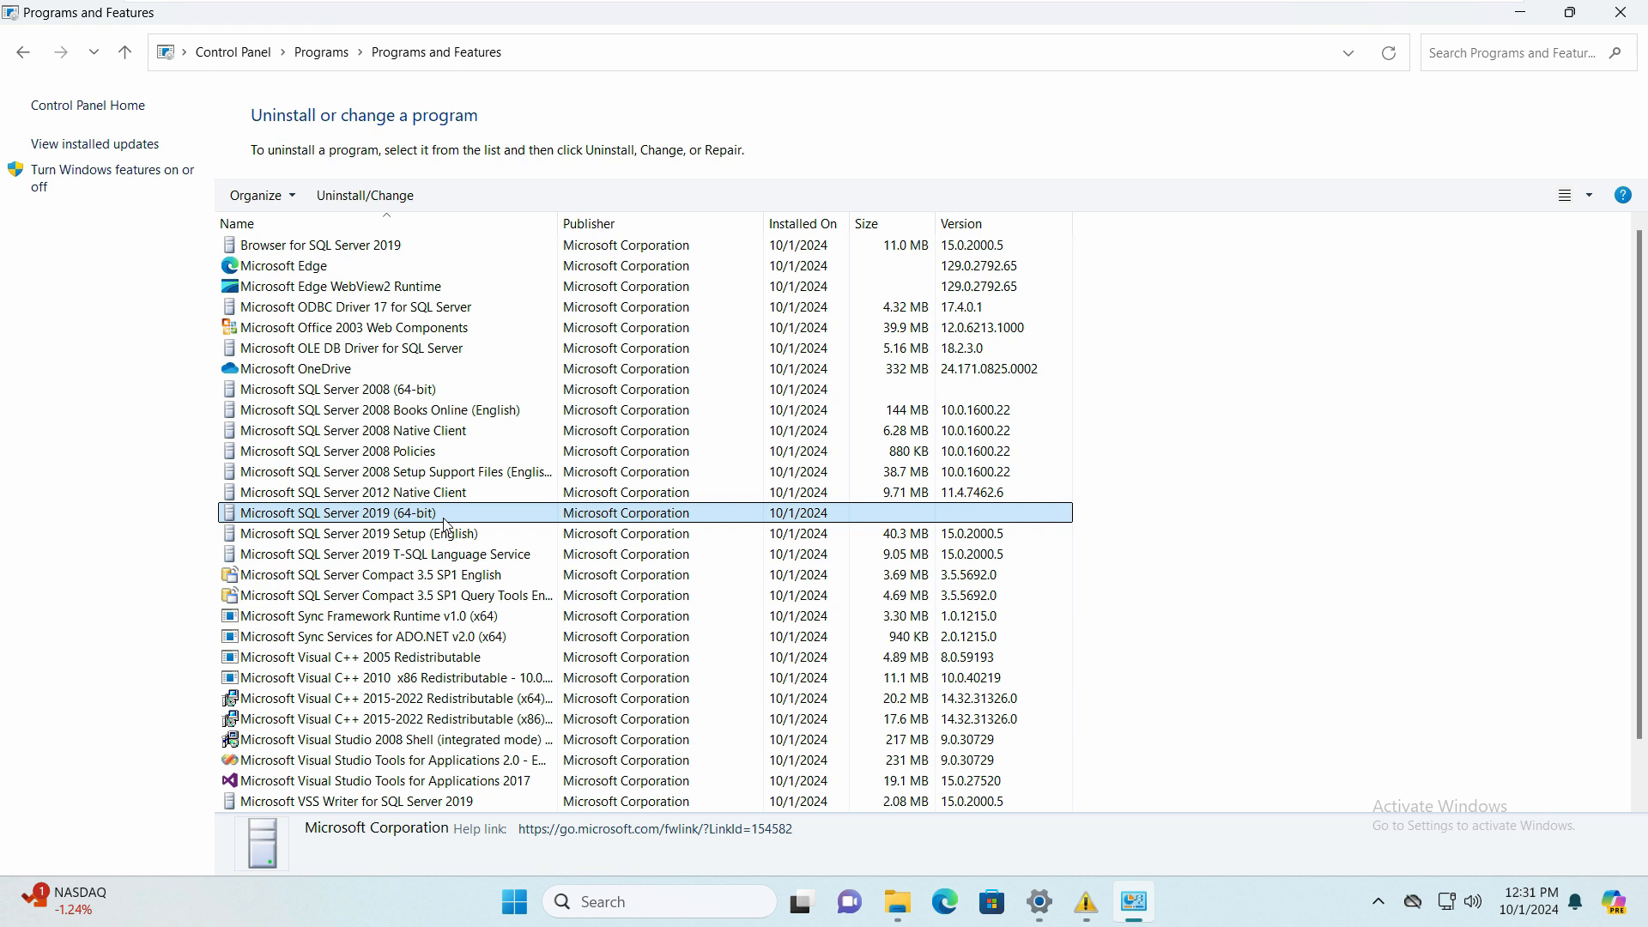
left_click(357, 532)
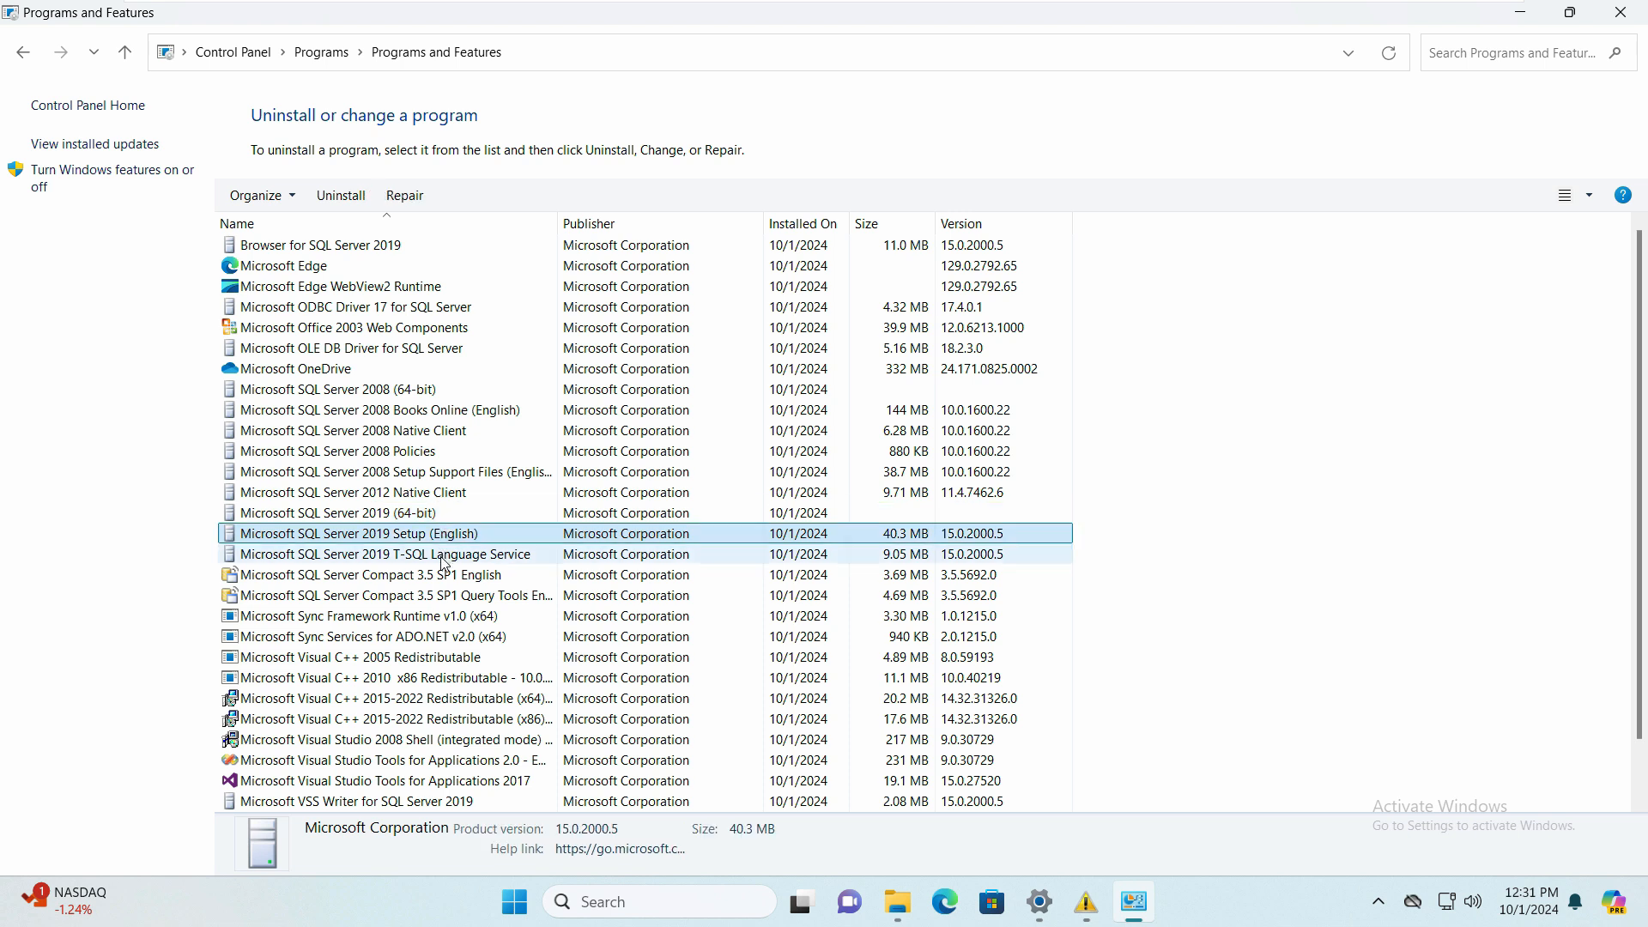
left_click(359, 573)
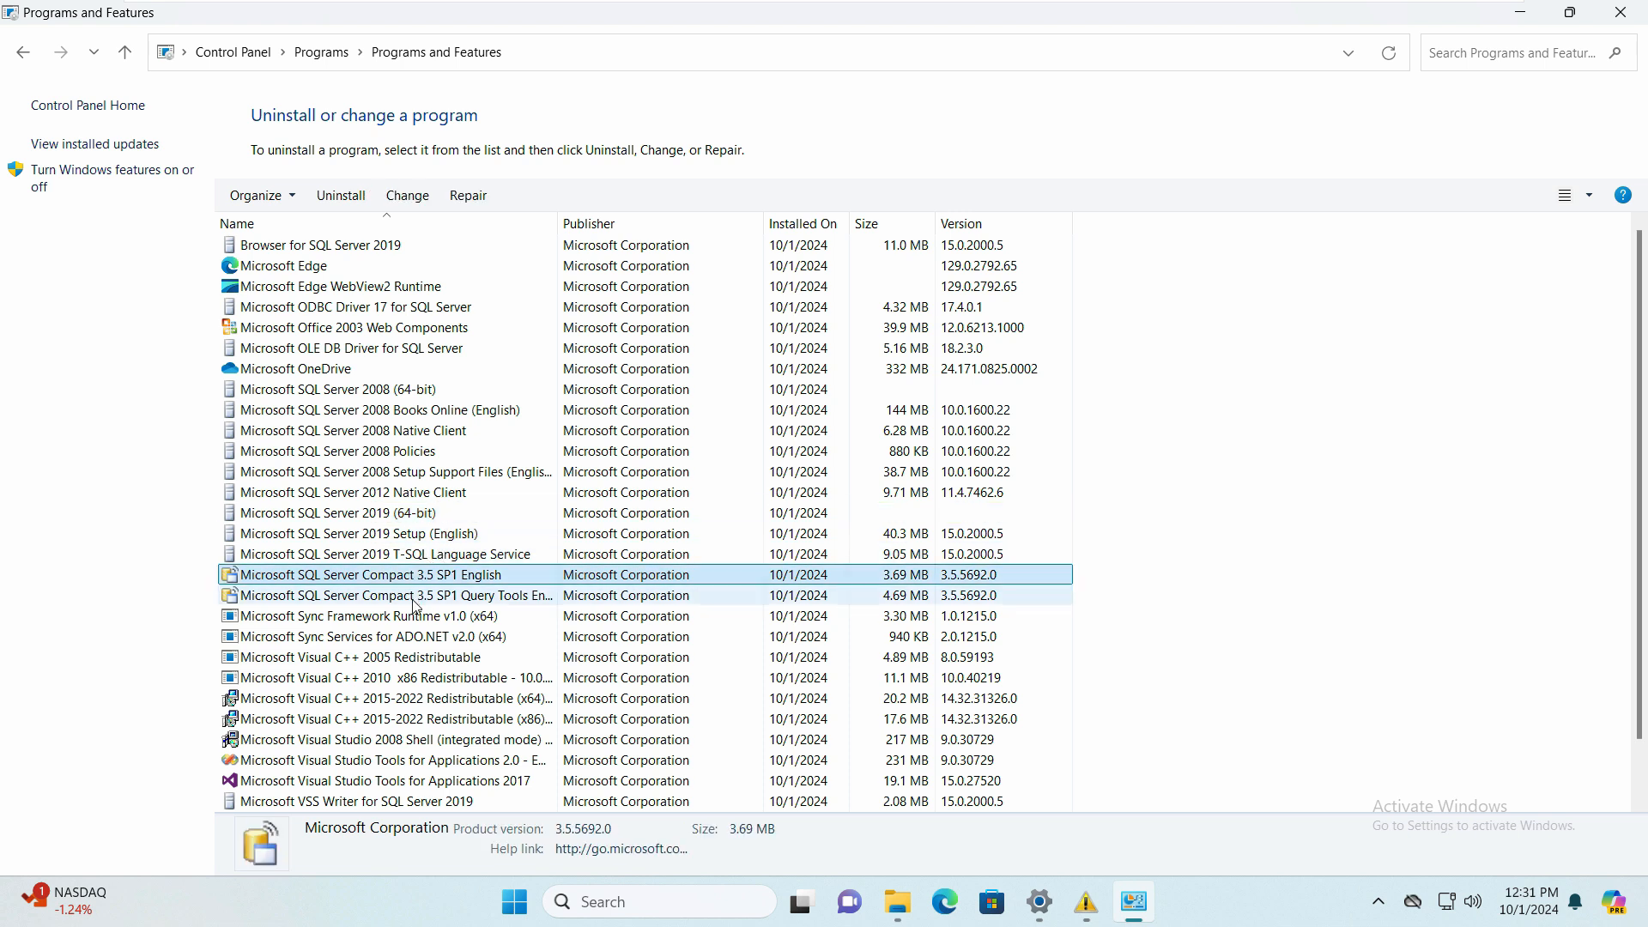
left_click(323, 512)
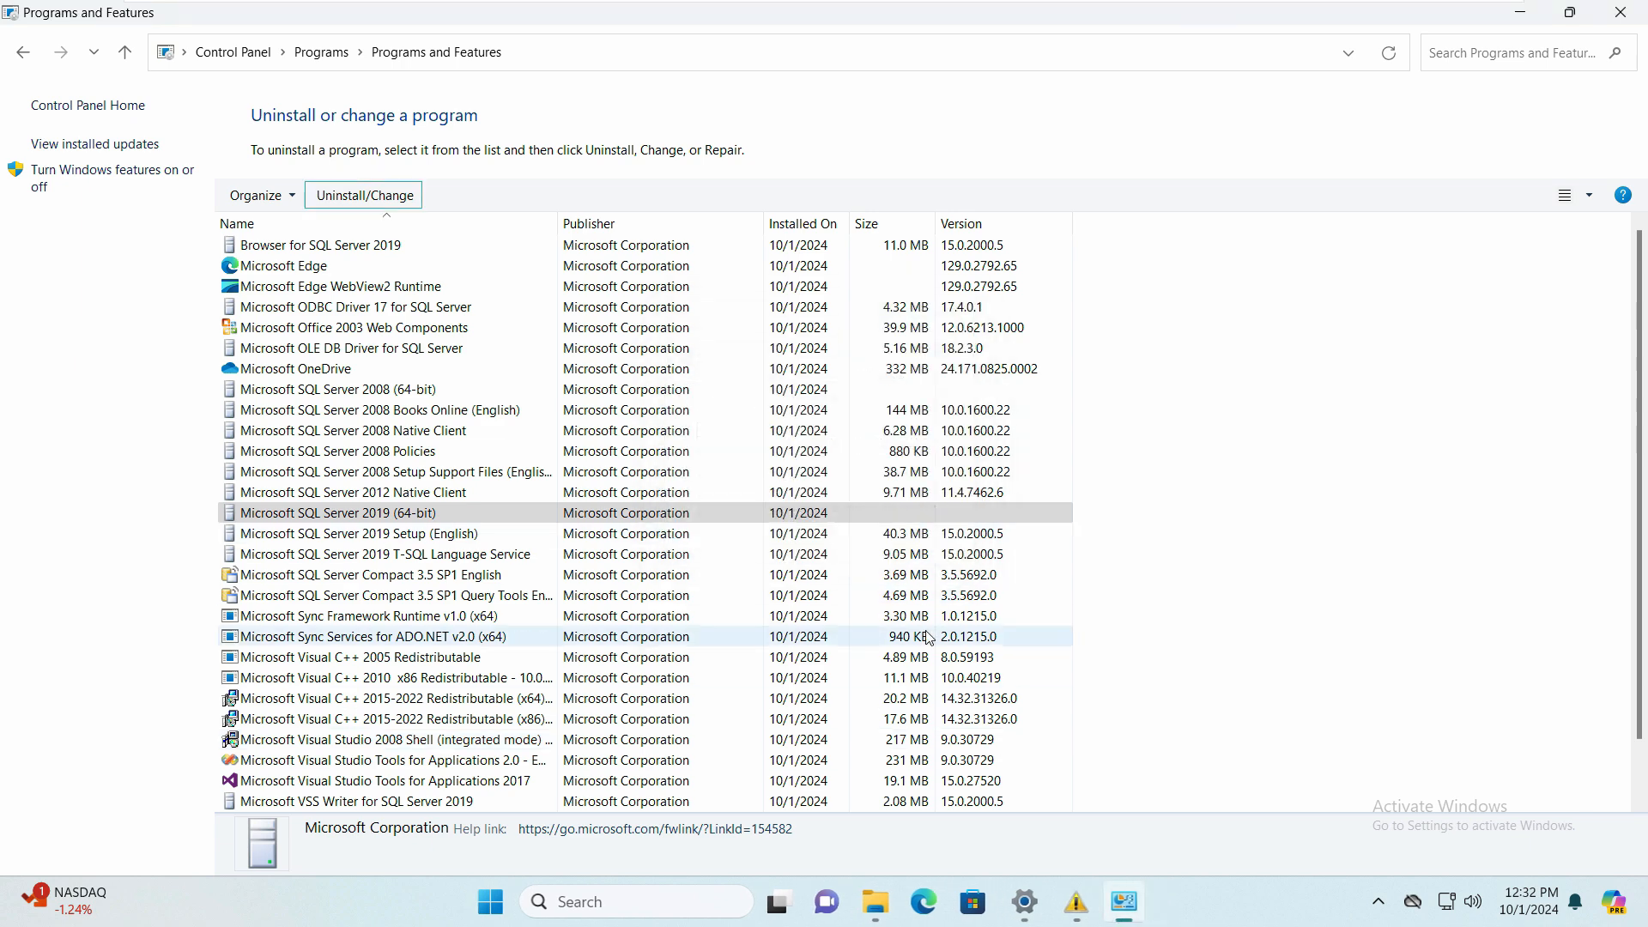
Start Uninstall/Change, select all SQL Server 2019 features and reach the Ready to Remove summary.
left_click(362, 194)
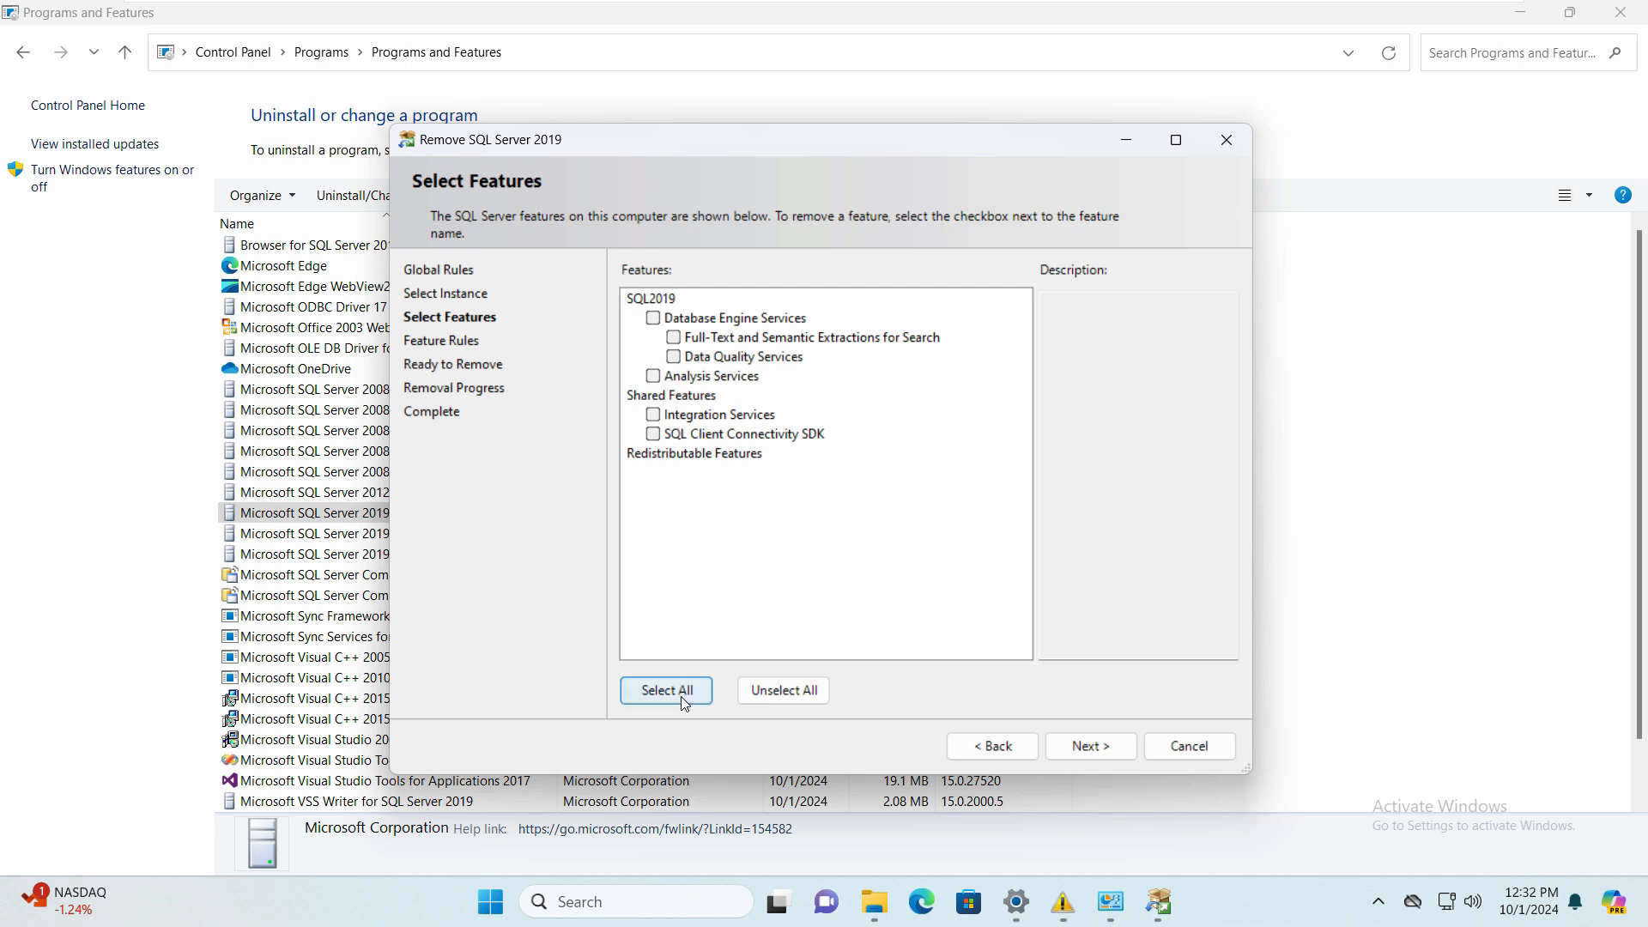
mouse_move(721, 694)
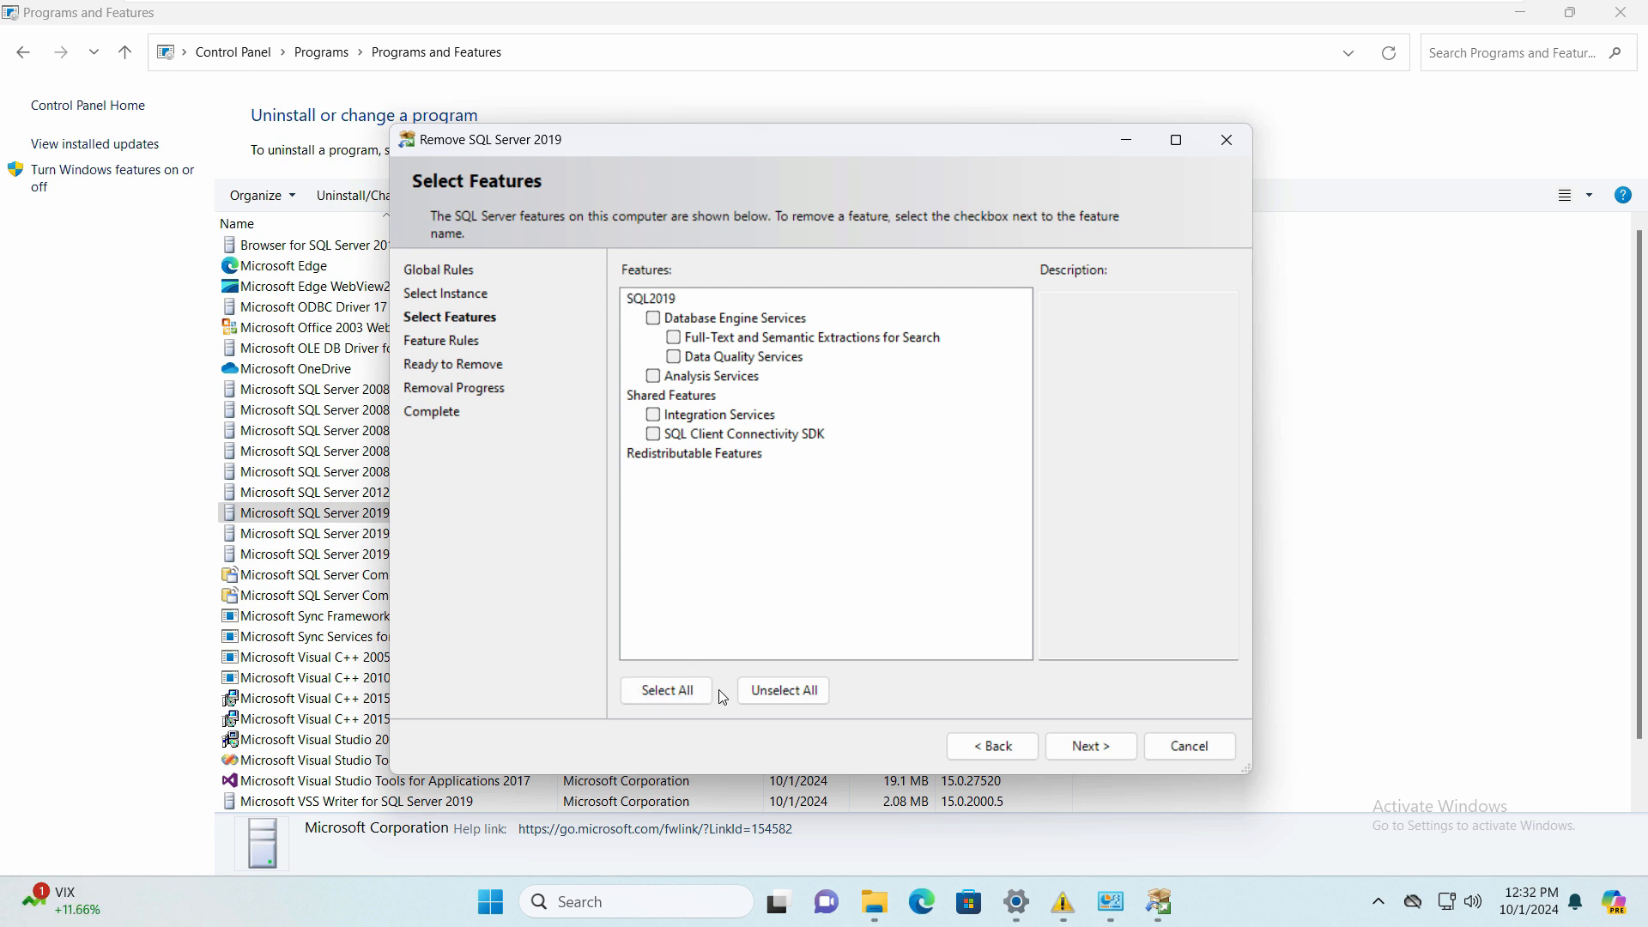
left_click(666, 690)
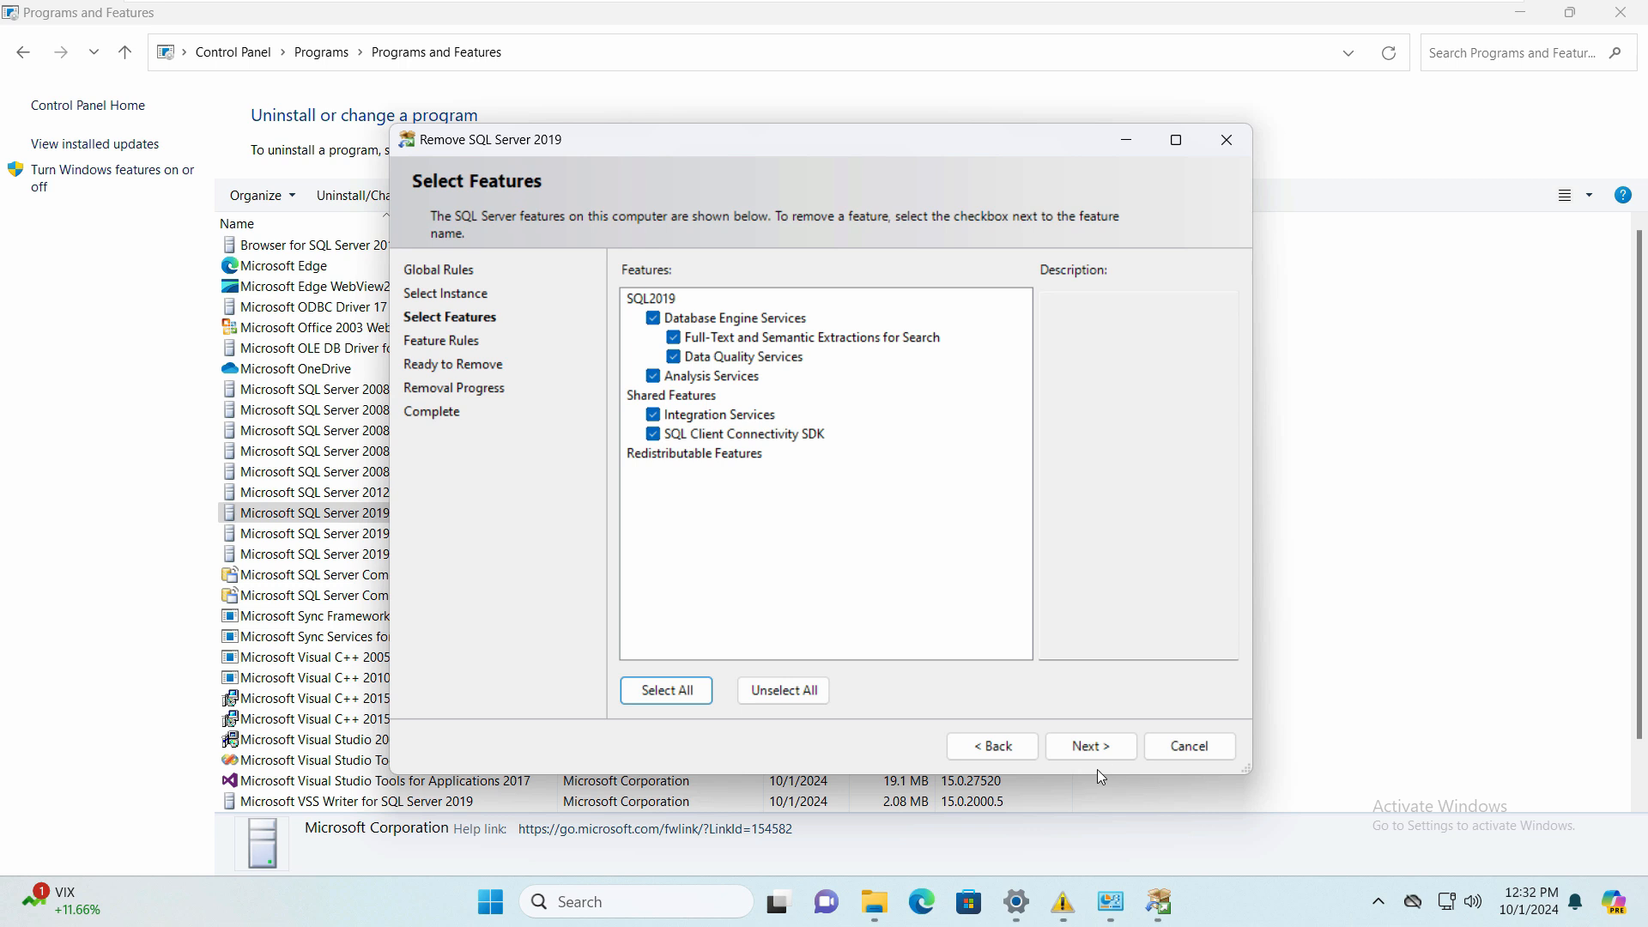
left_click(1089, 745)
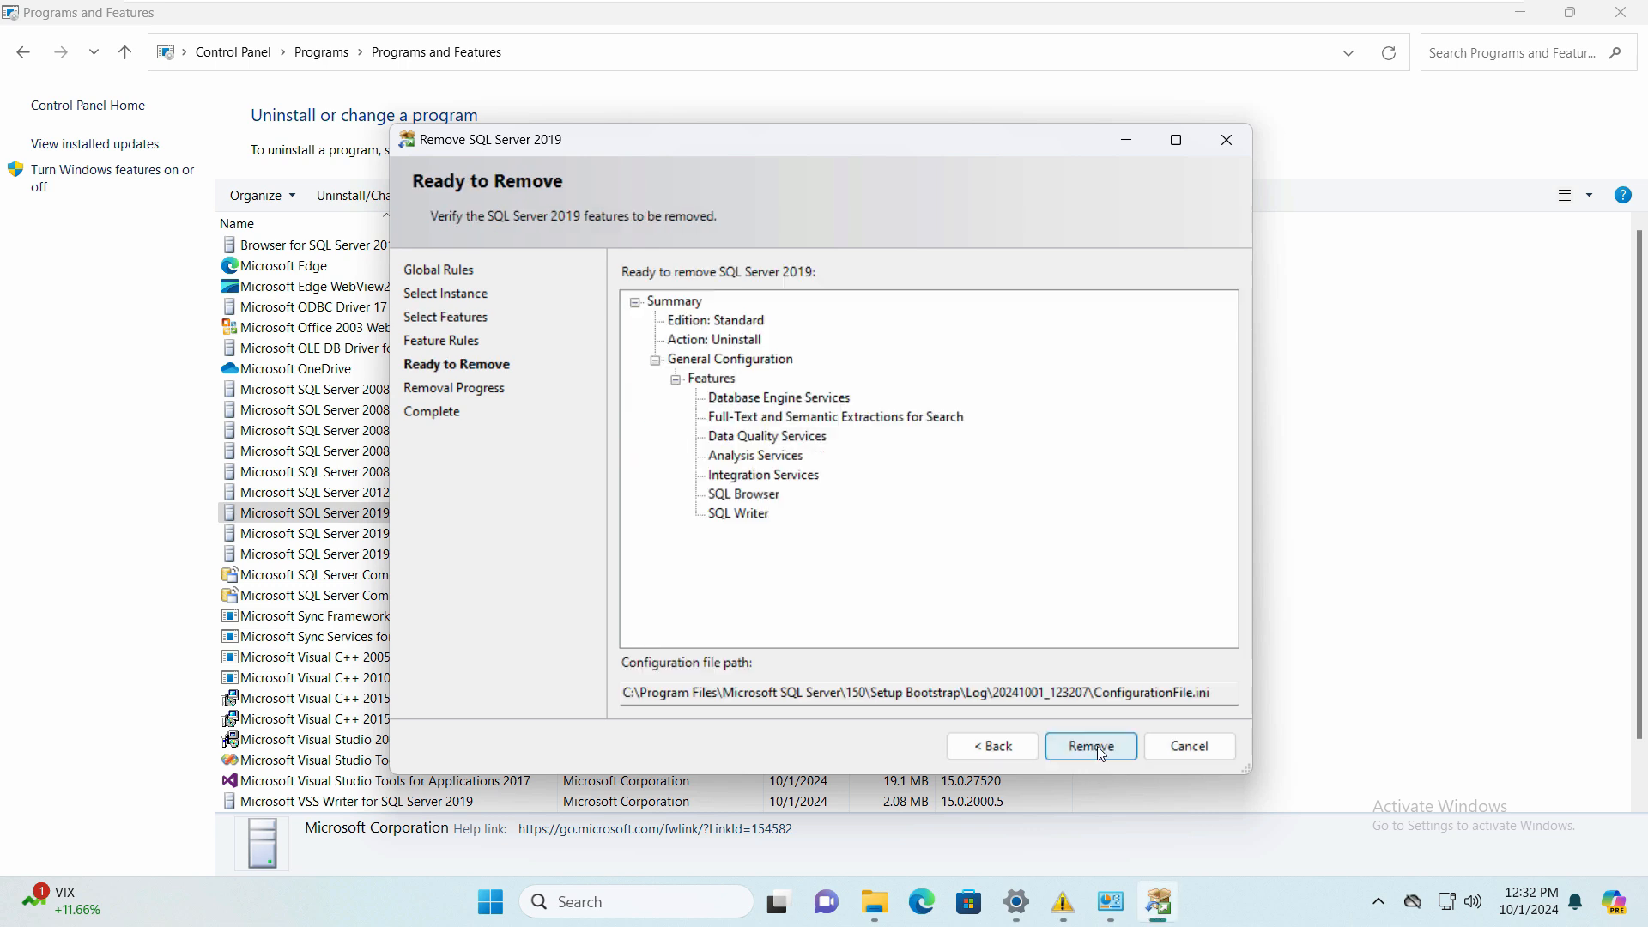
Remove all selected SQL Server 2019 features and close the completed wizard.
left_click(1092, 745)
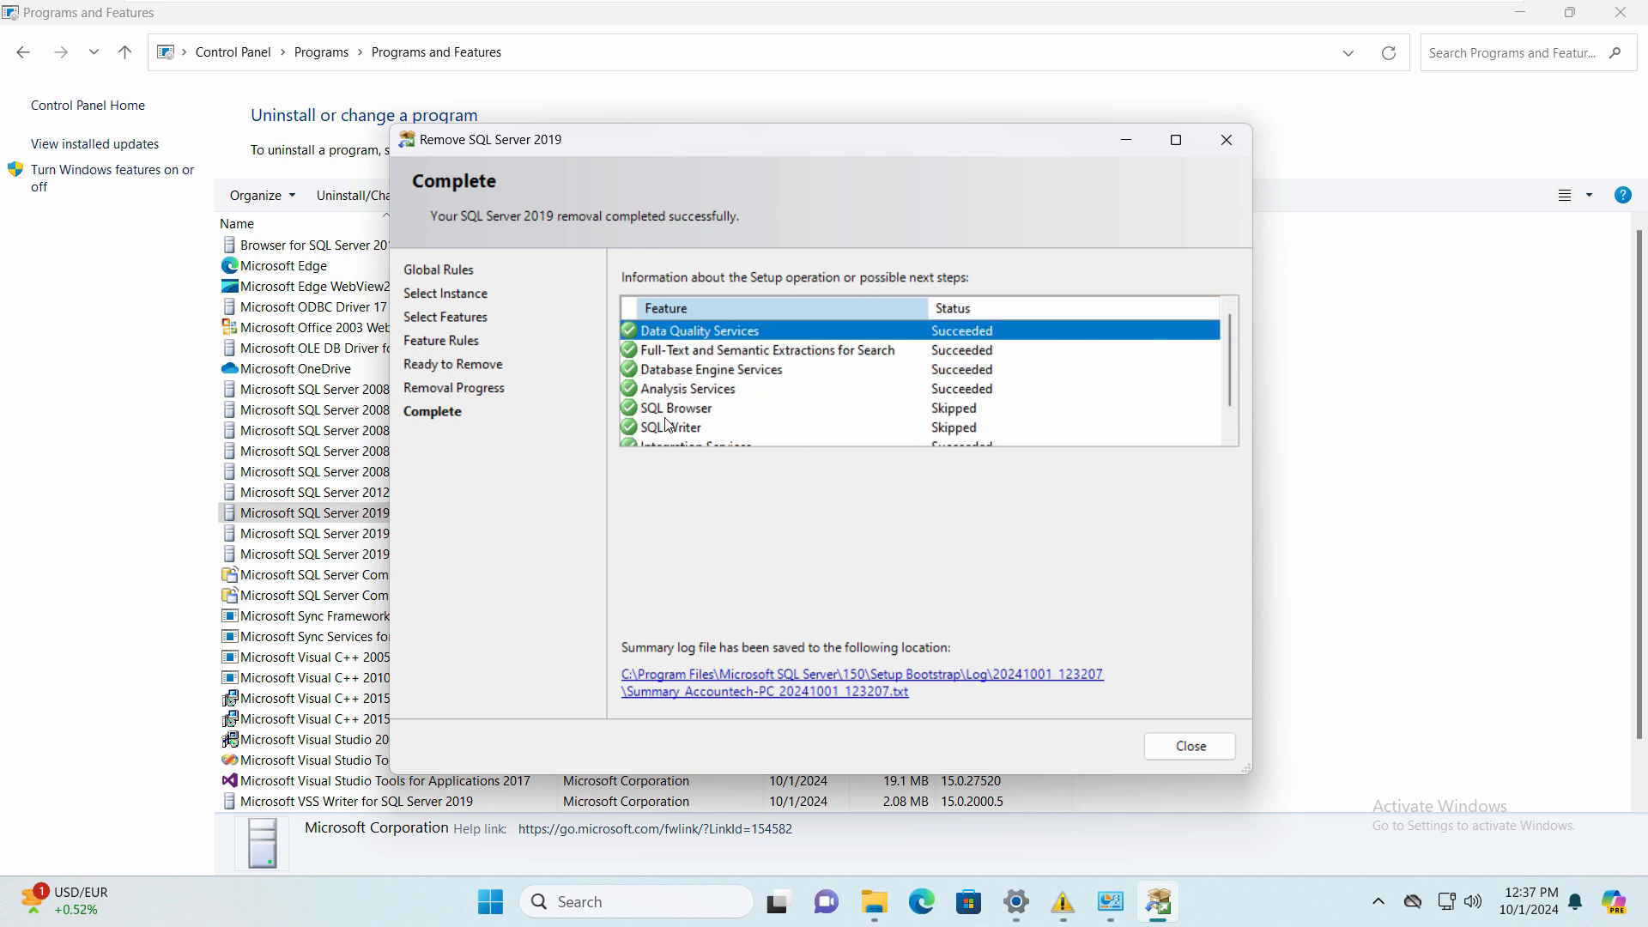
mouse_move(1226, 364)
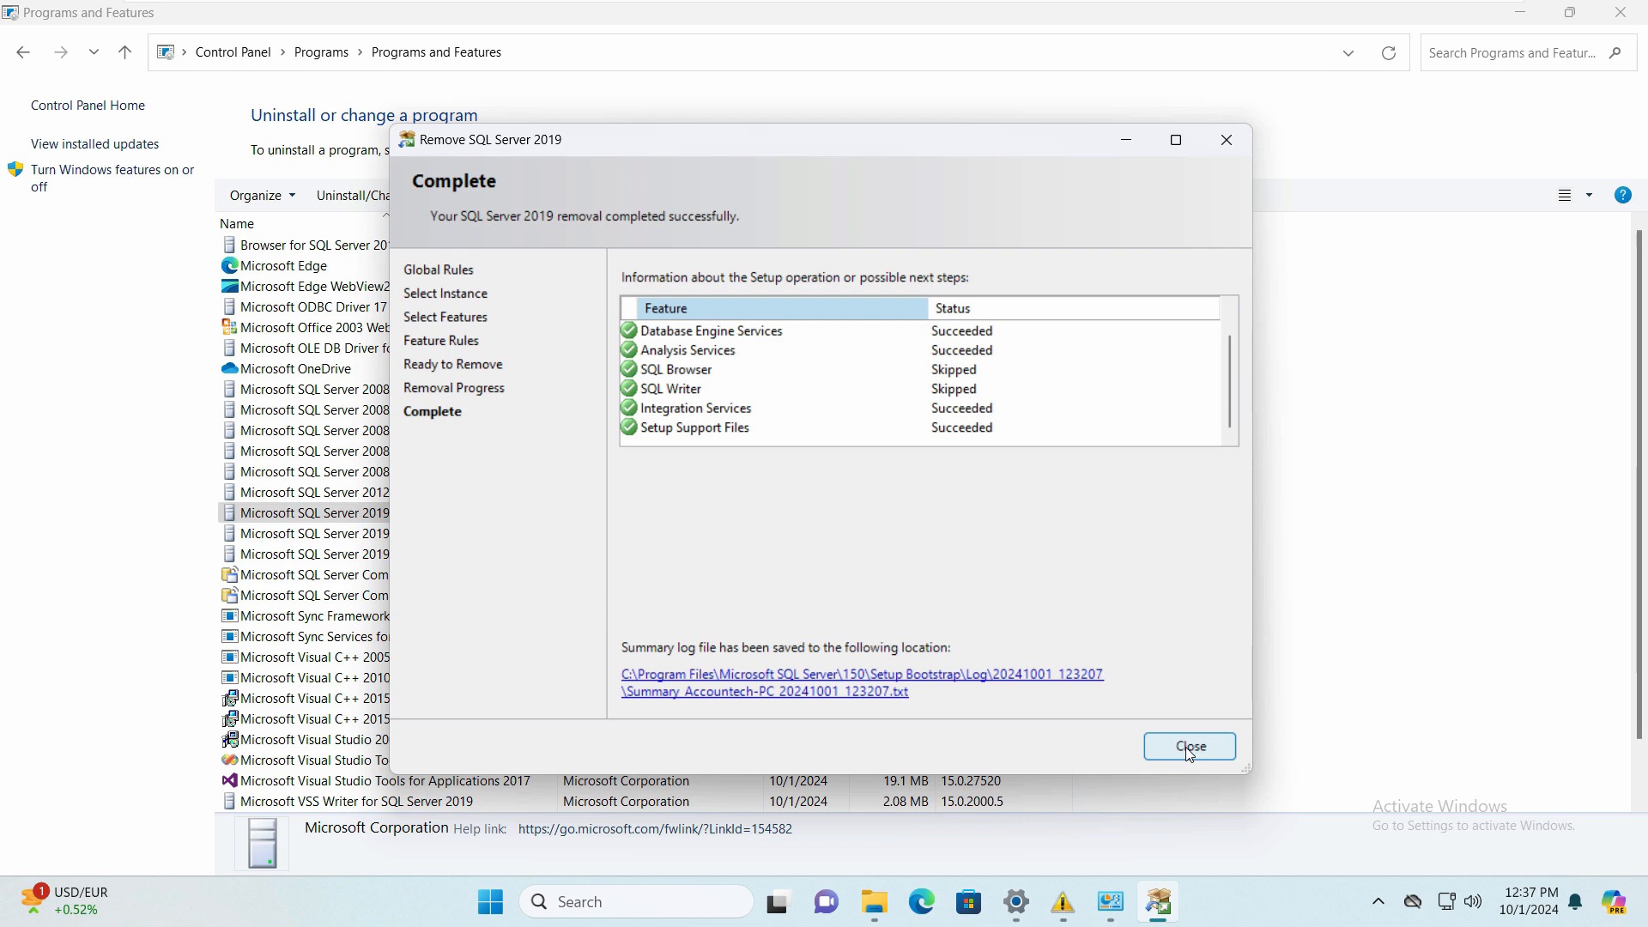
left_click(1190, 745)
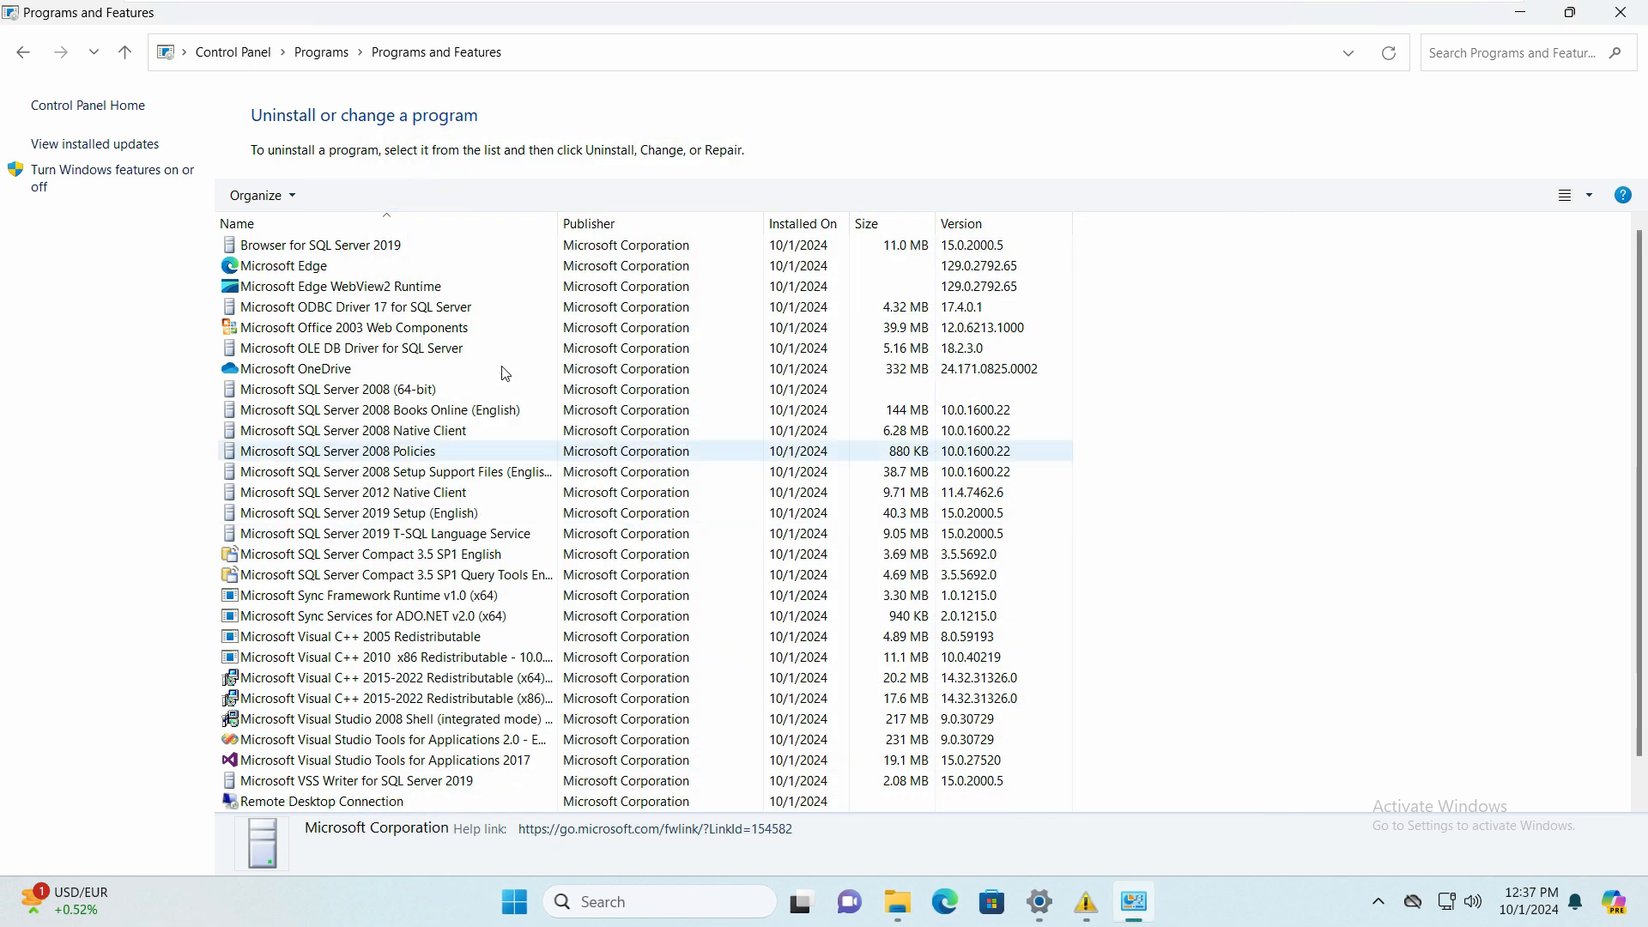
Uninstall Browser for SQL Server 2019, confirming past the dependency warning, and select the T-SQL Language Service next.
left_click(319, 244)
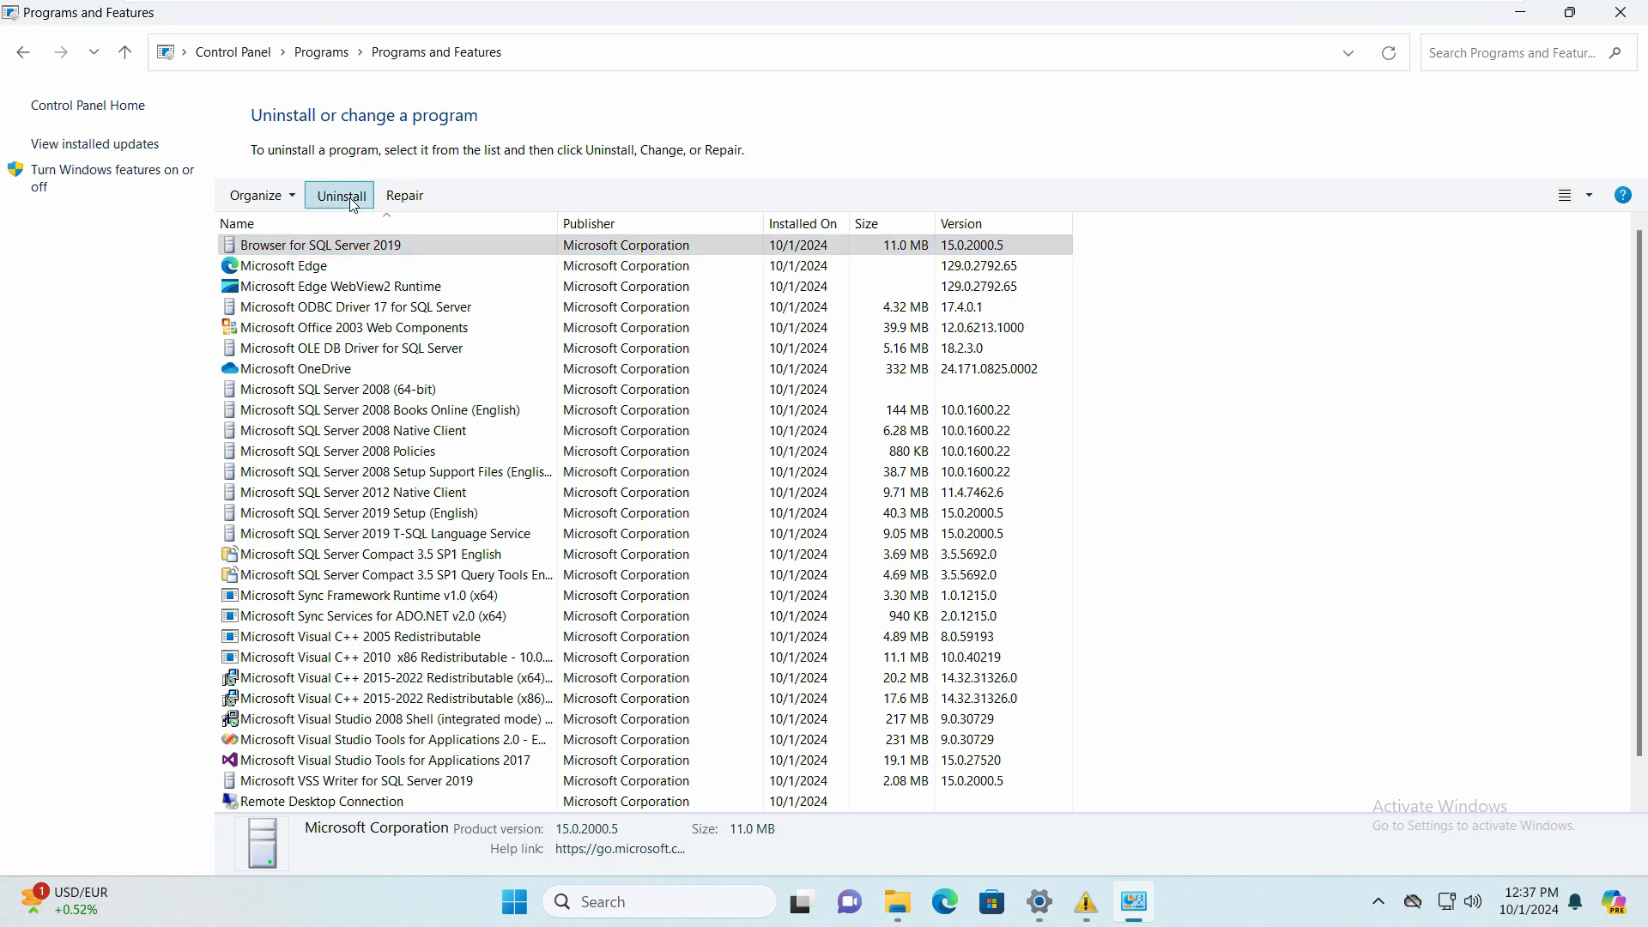
left_click(340, 194)
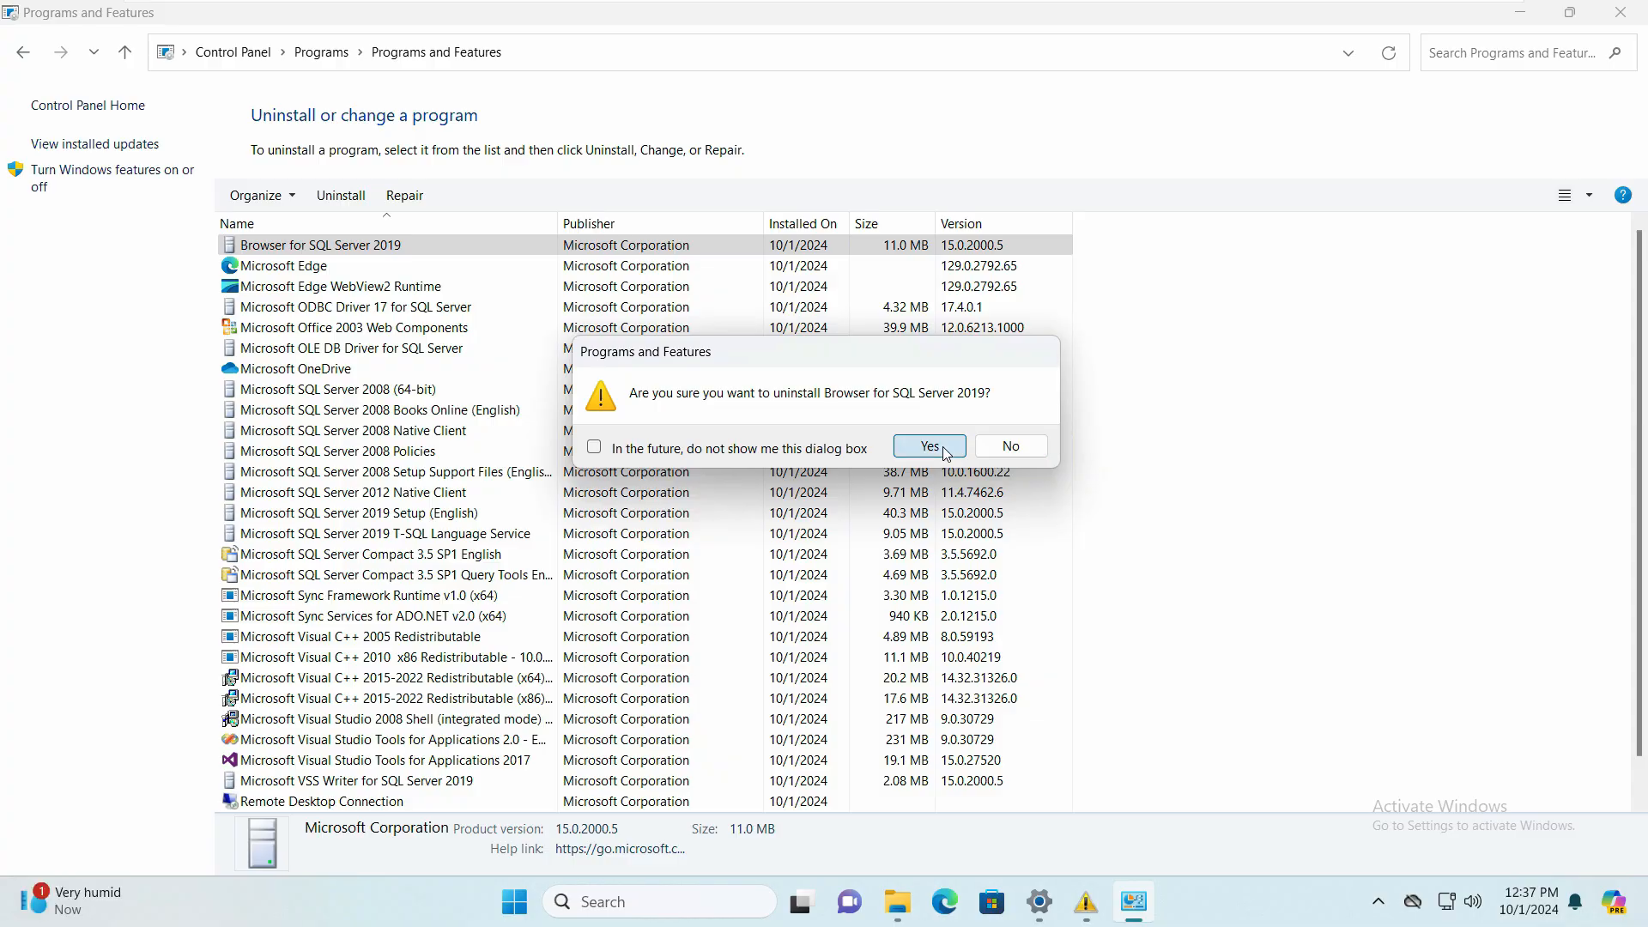
left_click(929, 446)
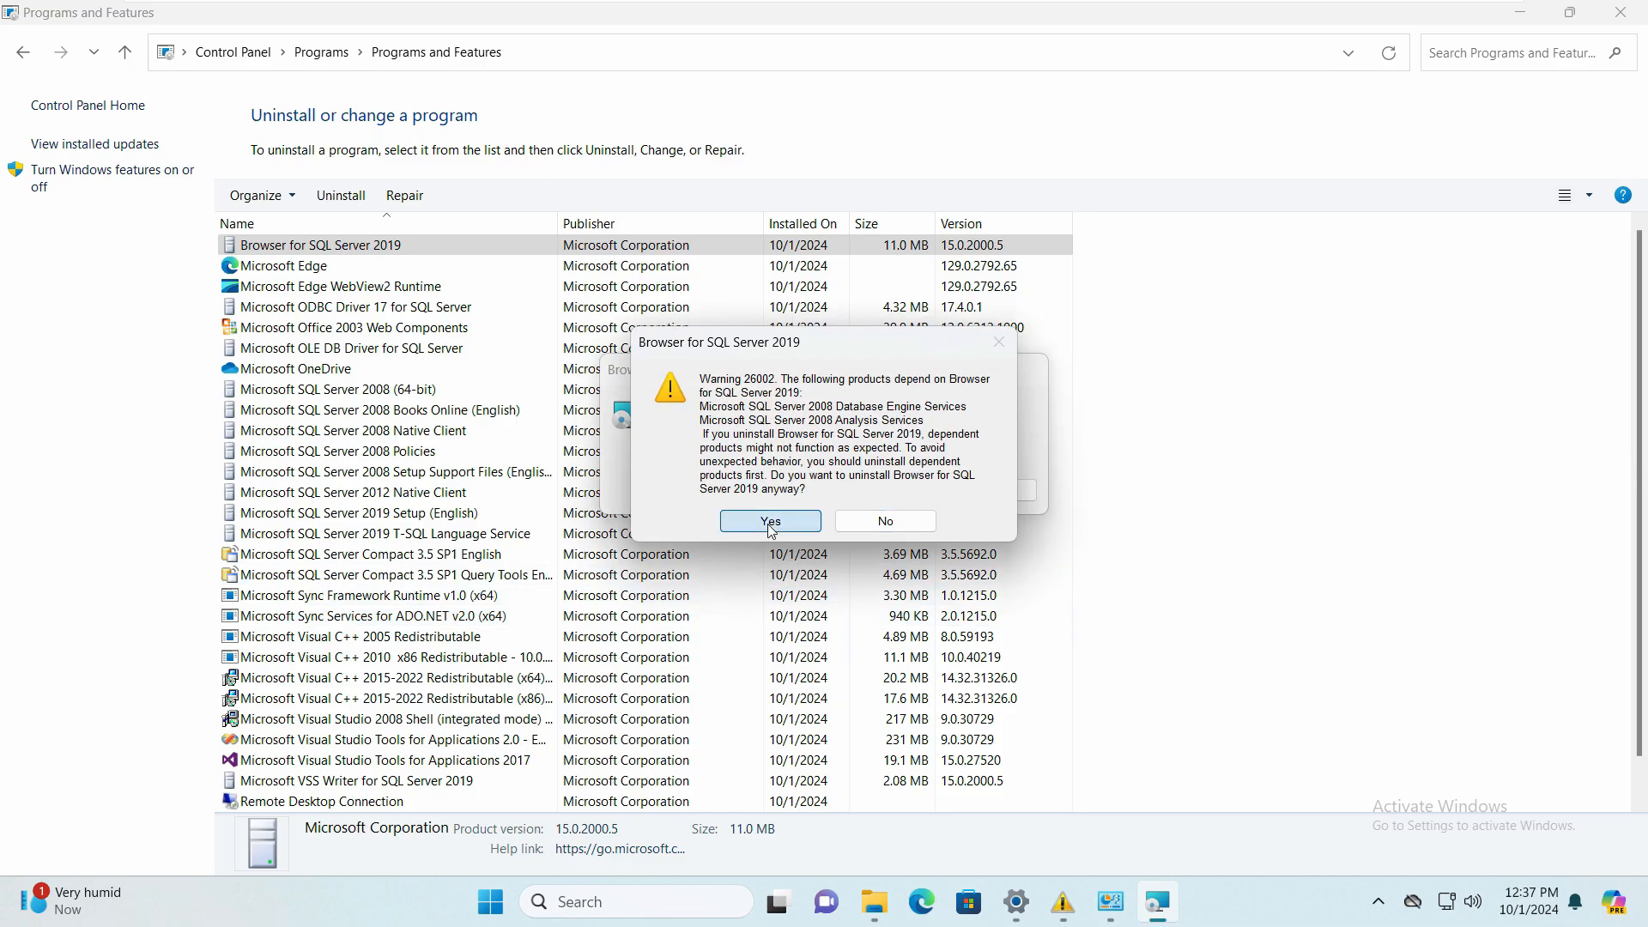
left_click(769, 521)
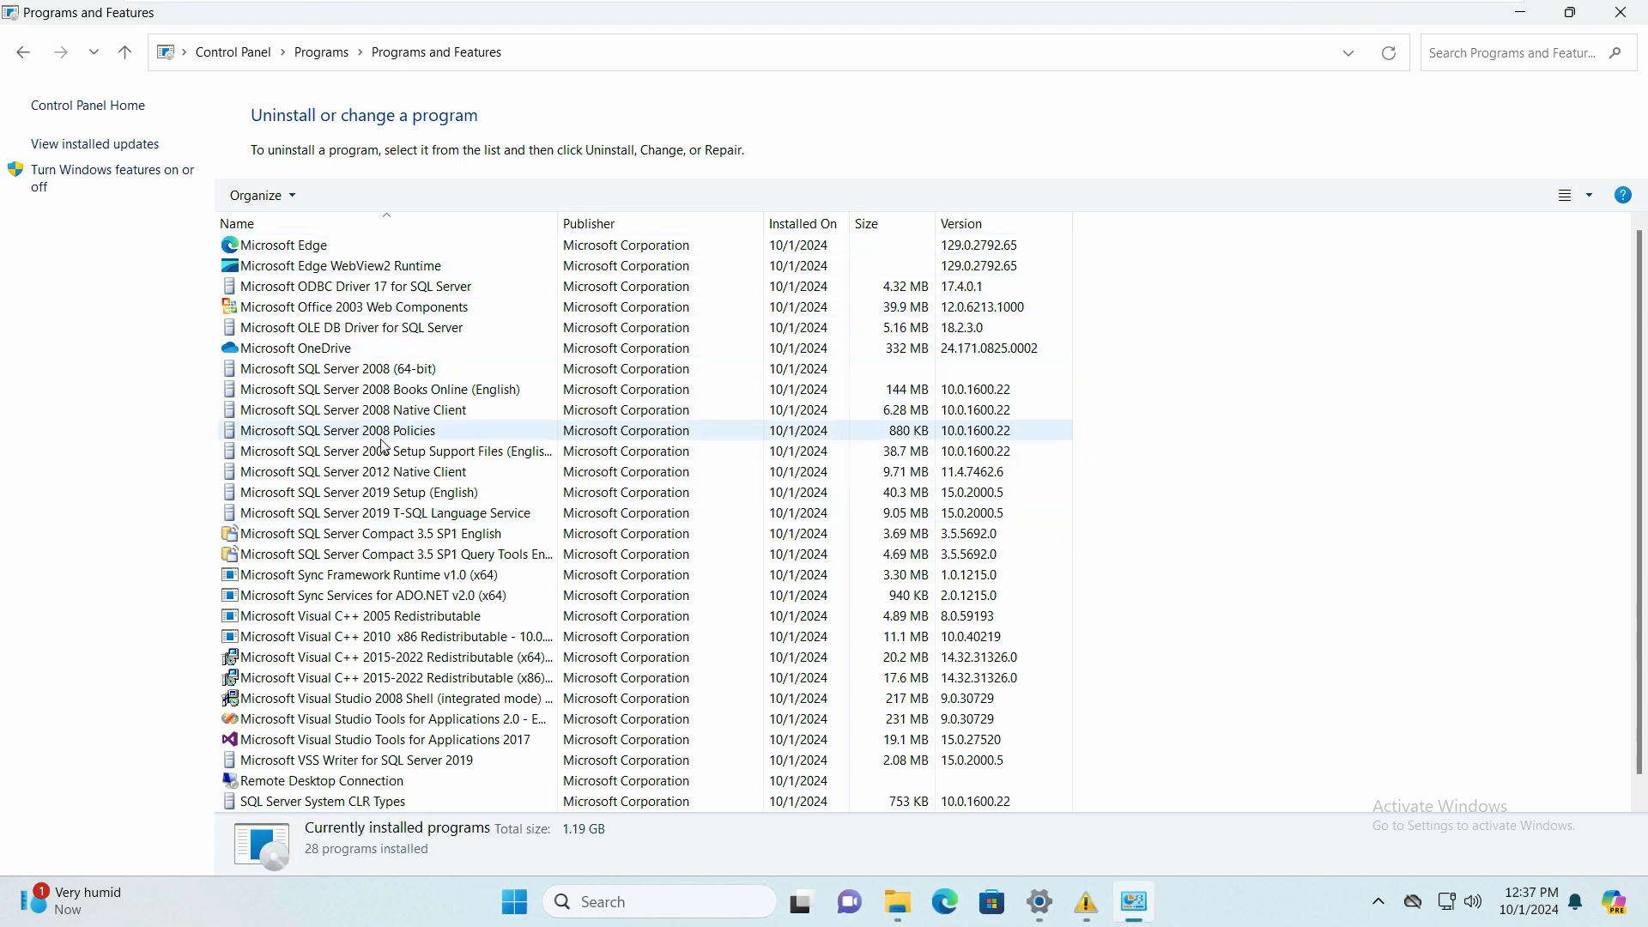
left_click(357, 491)
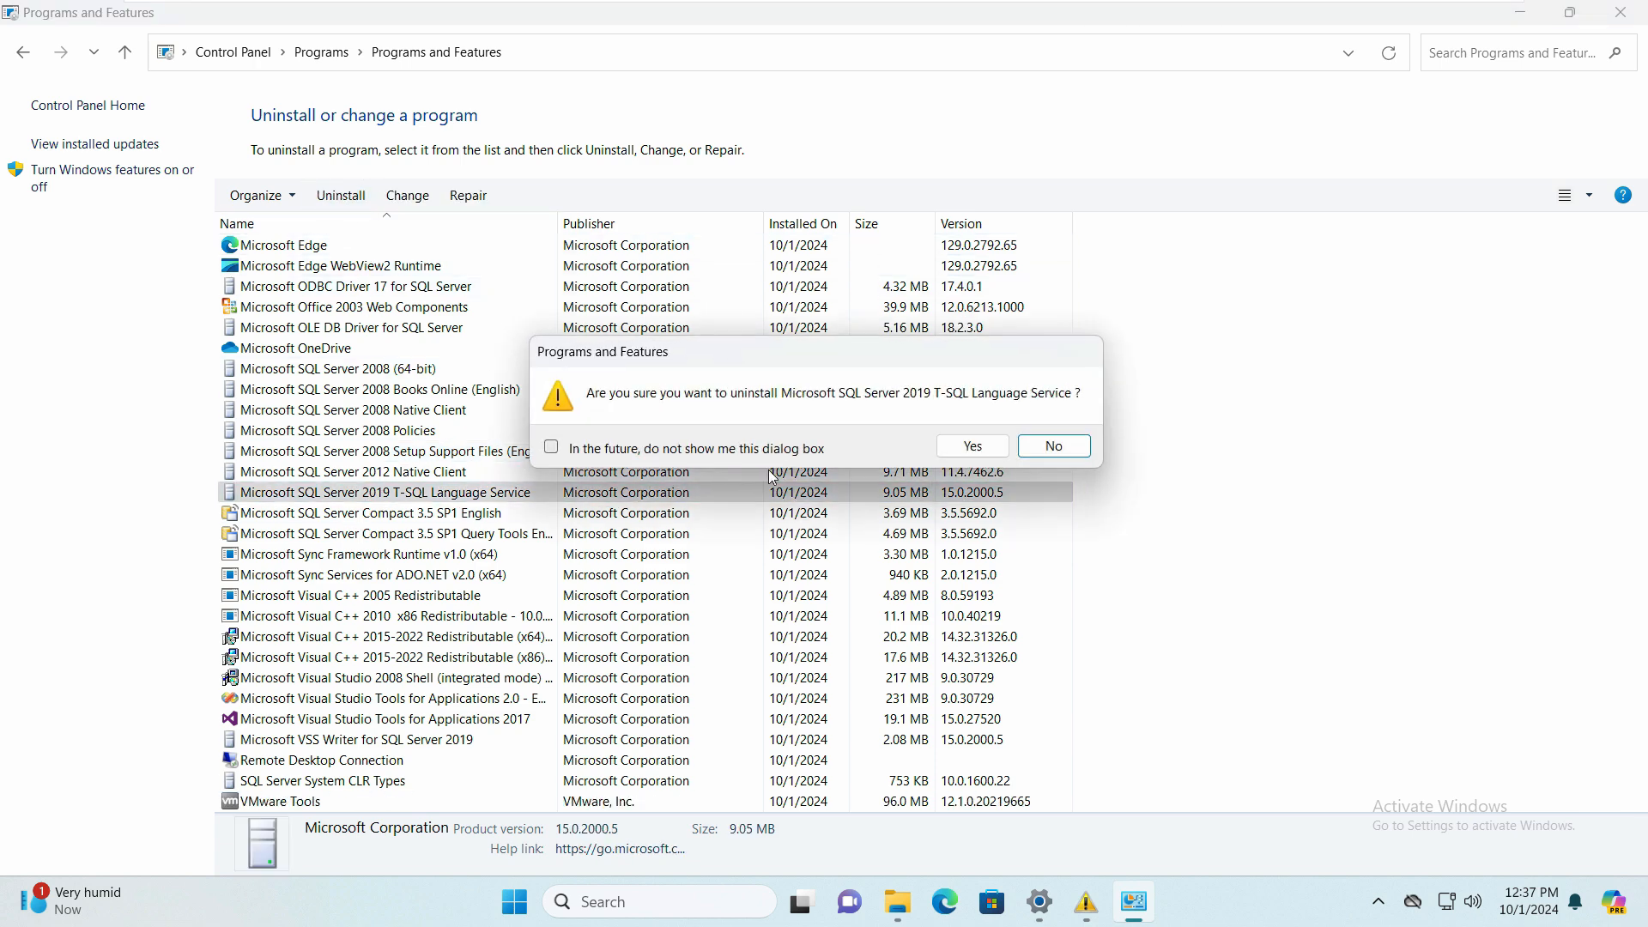
Confirm removing SQL Server 2019 T-SQL Language Service and select VSS Writer for SQL Server 2019.
left_click(972, 446)
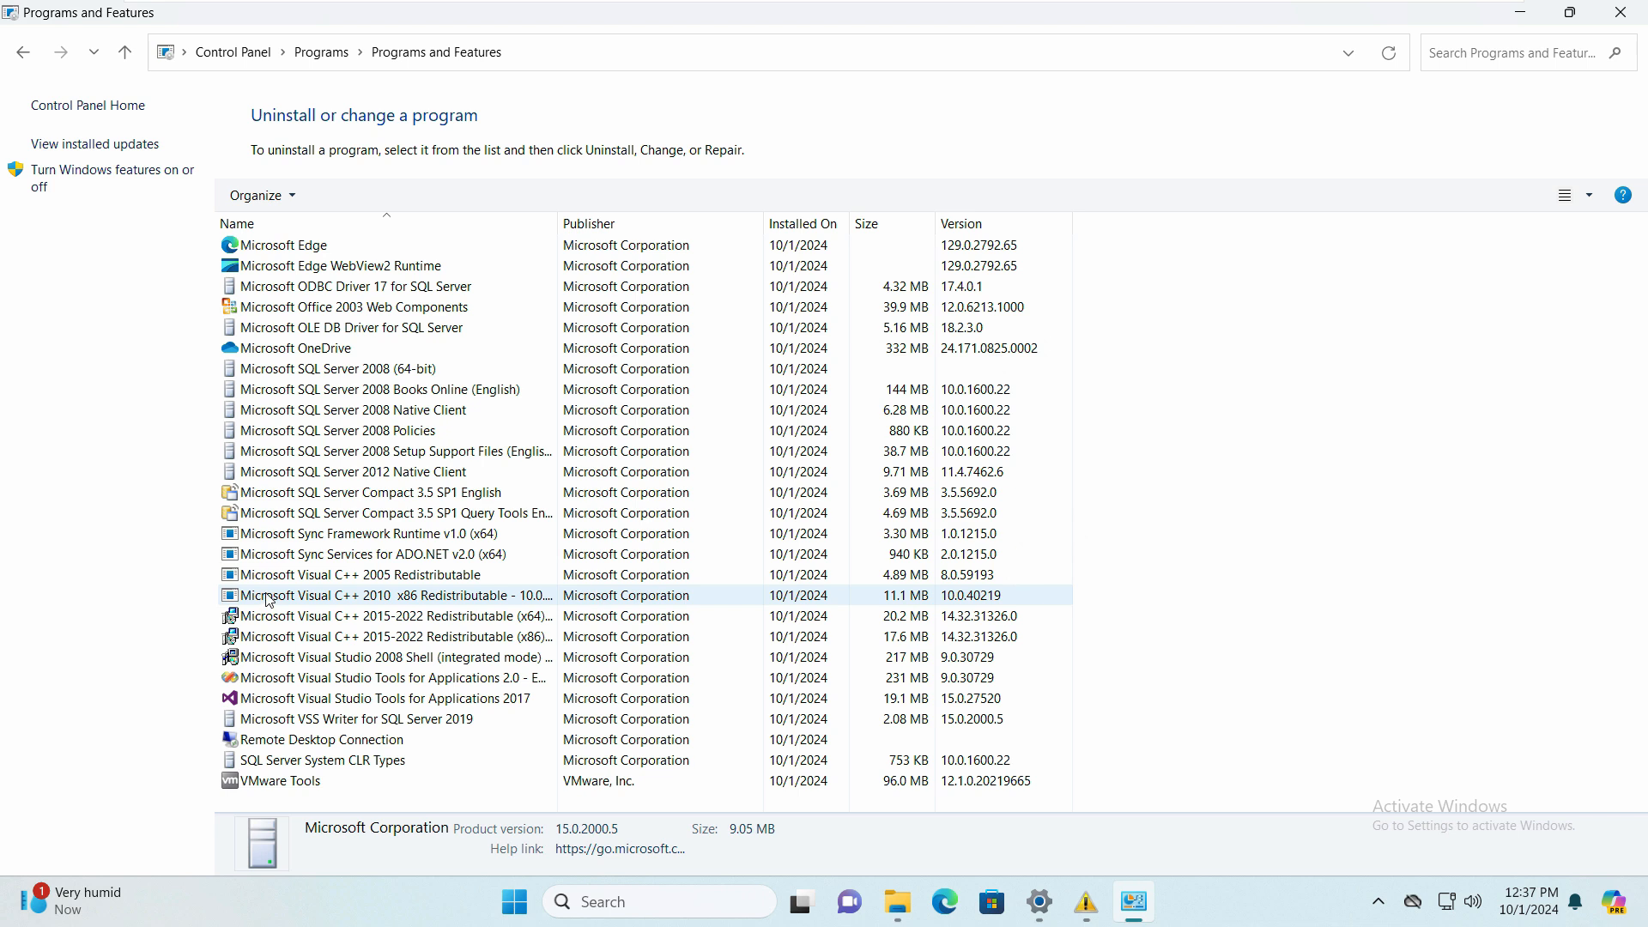
left_click(337, 429)
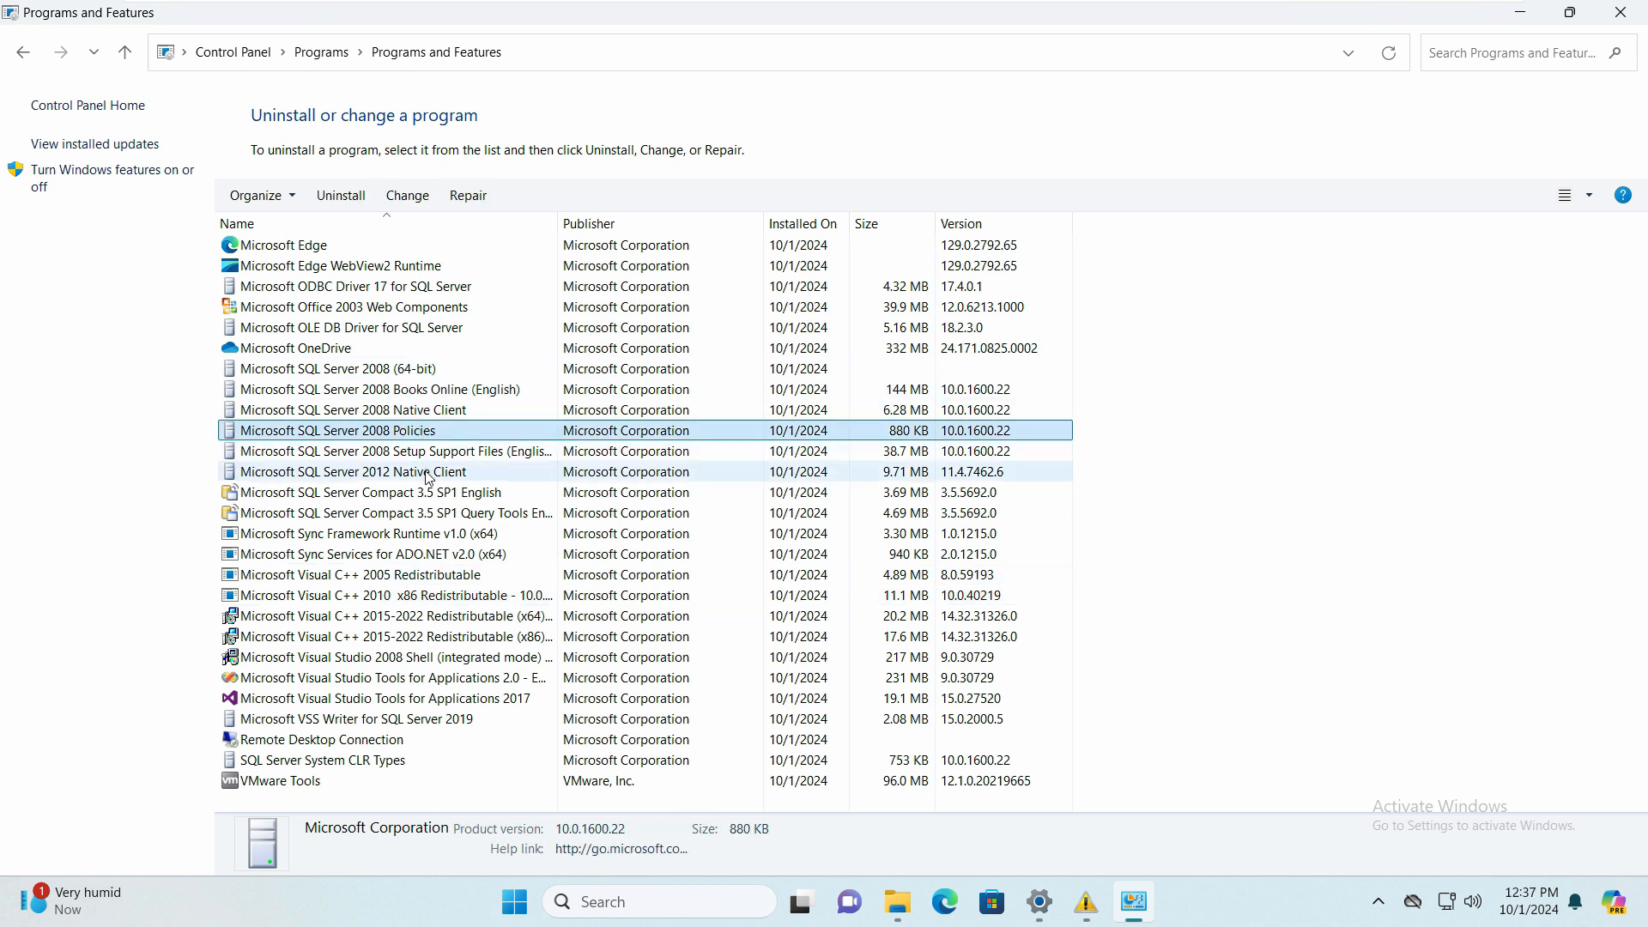
left_click(356, 717)
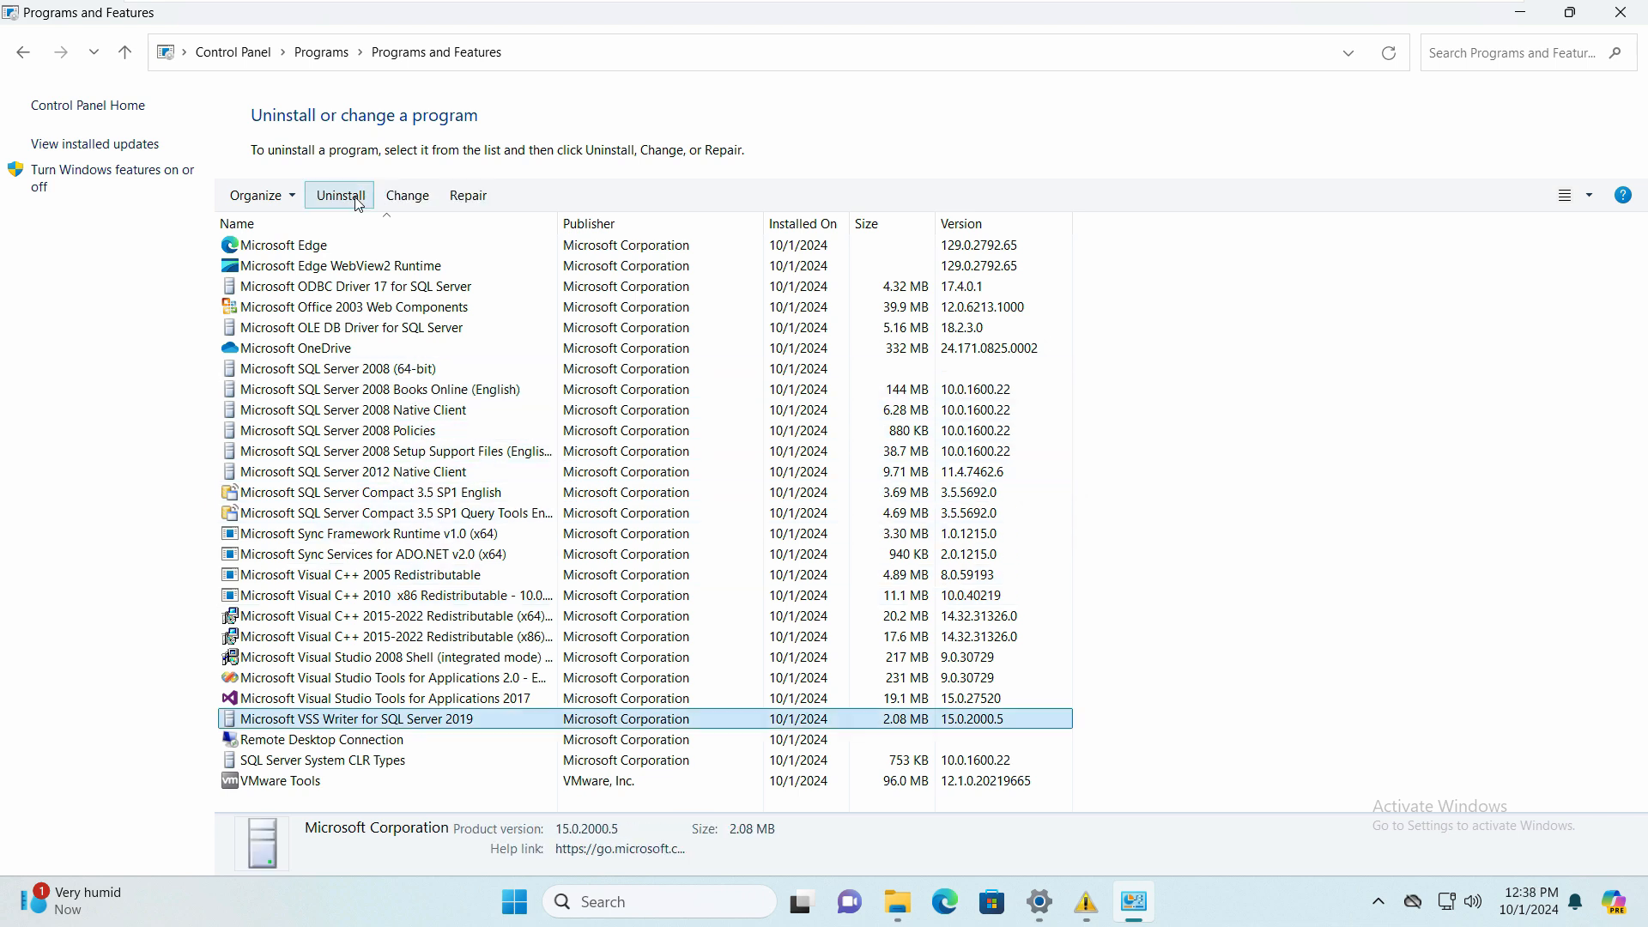
Uninstall VSS Writer for SQL Server 2019 and confirm its removal.
left_click(340, 194)
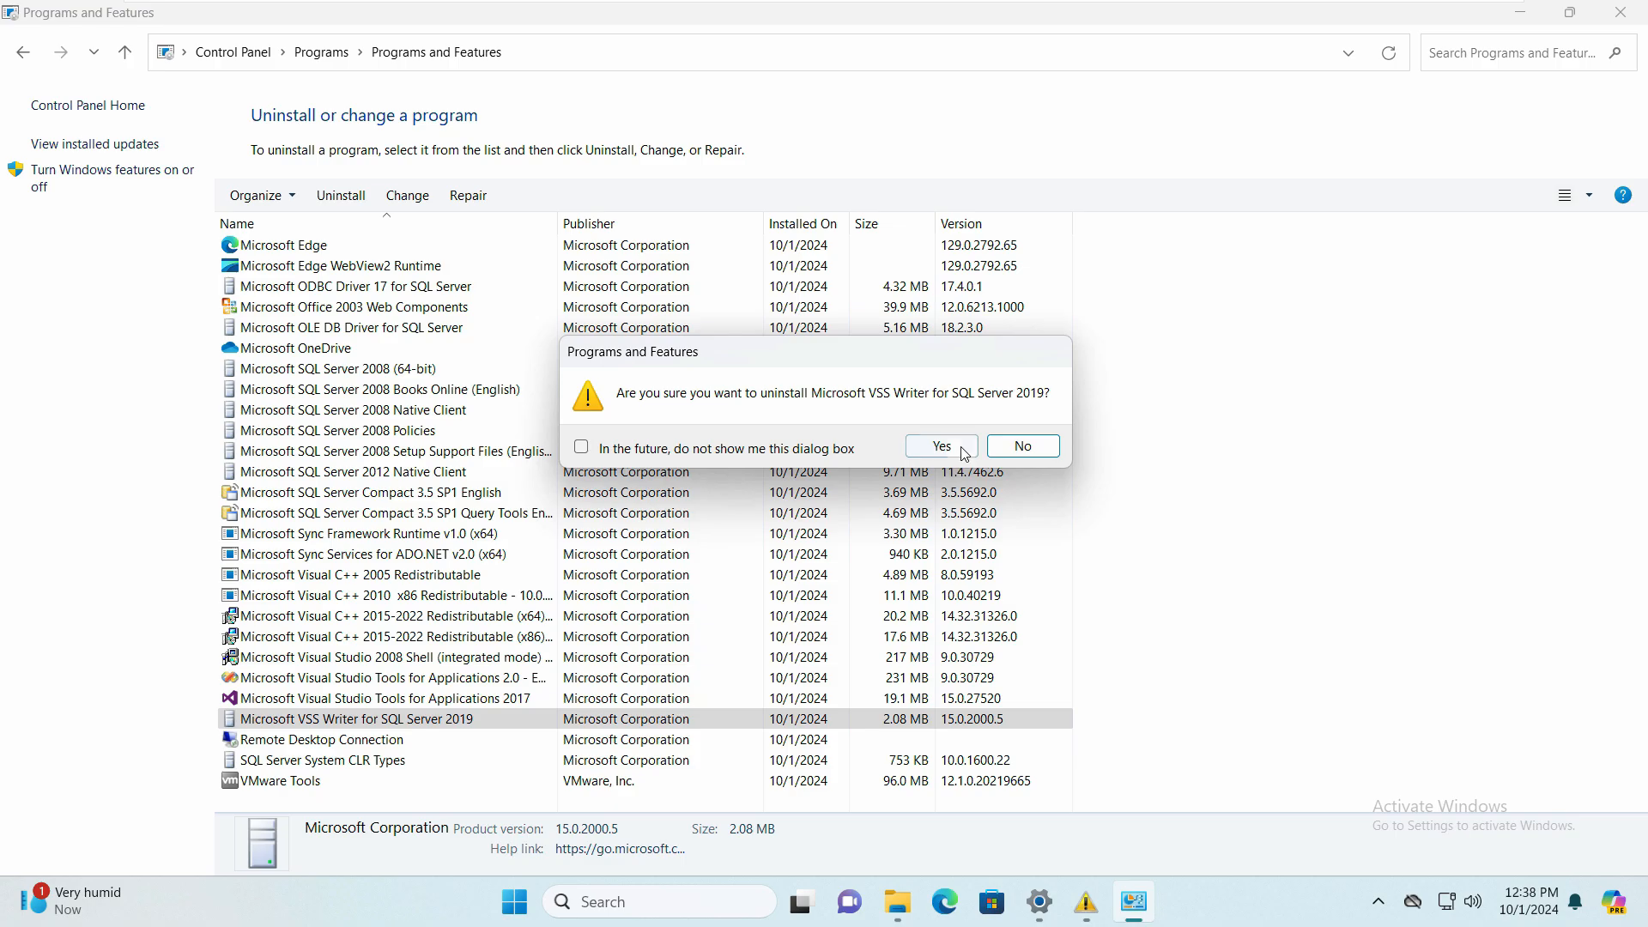
left_click(940, 446)
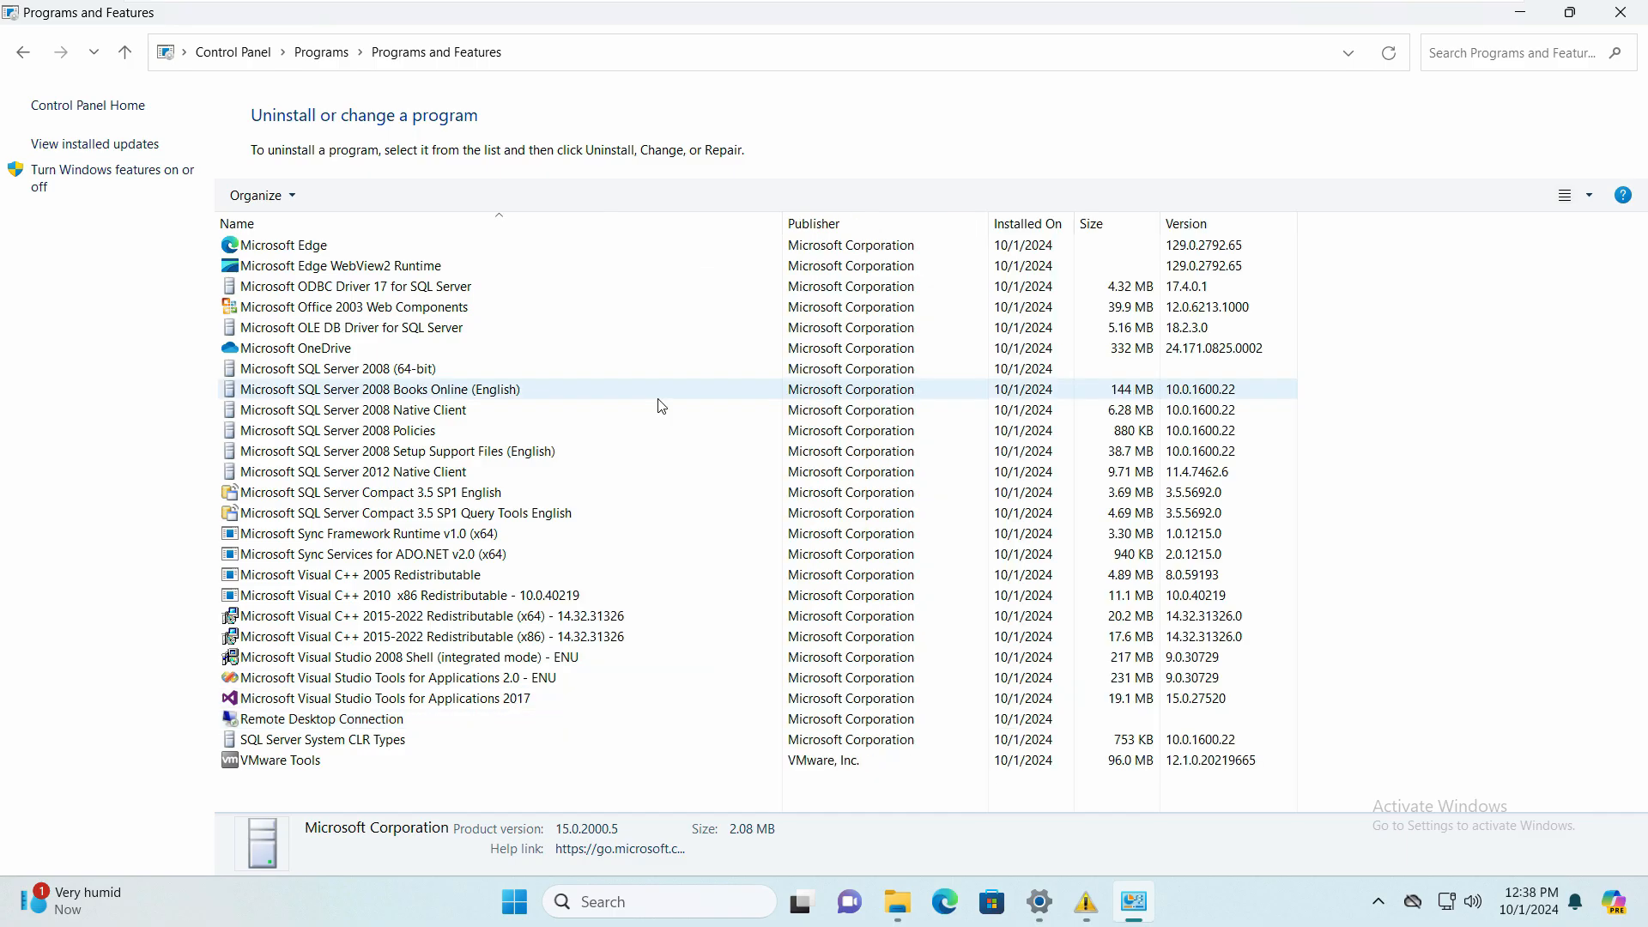
left_click(336, 429)
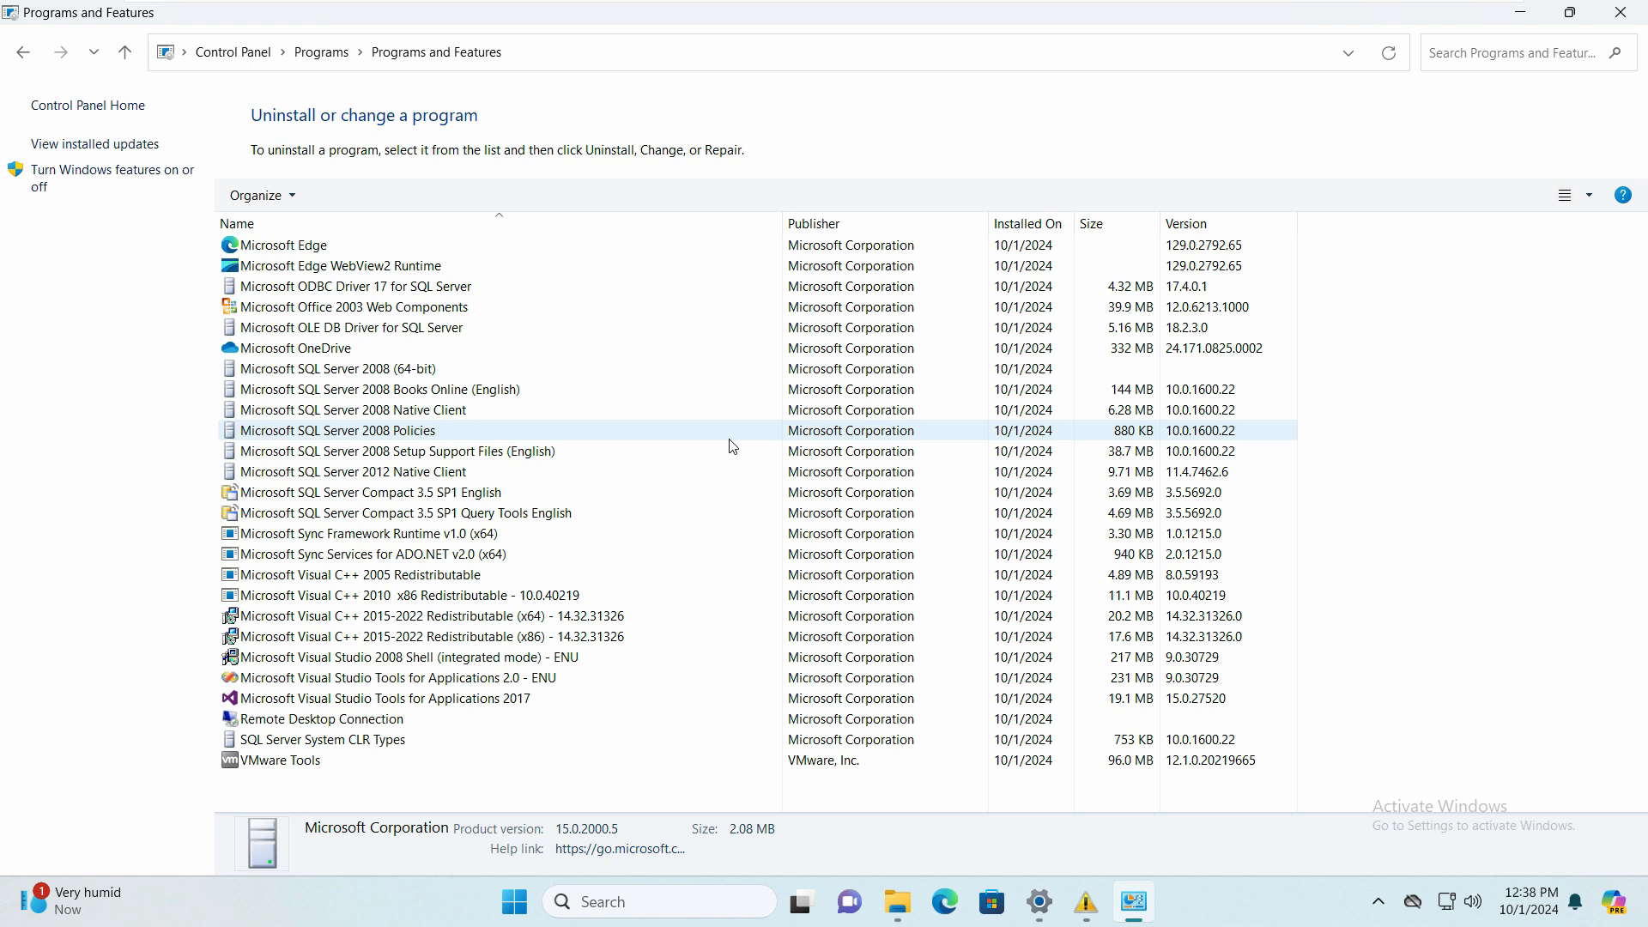